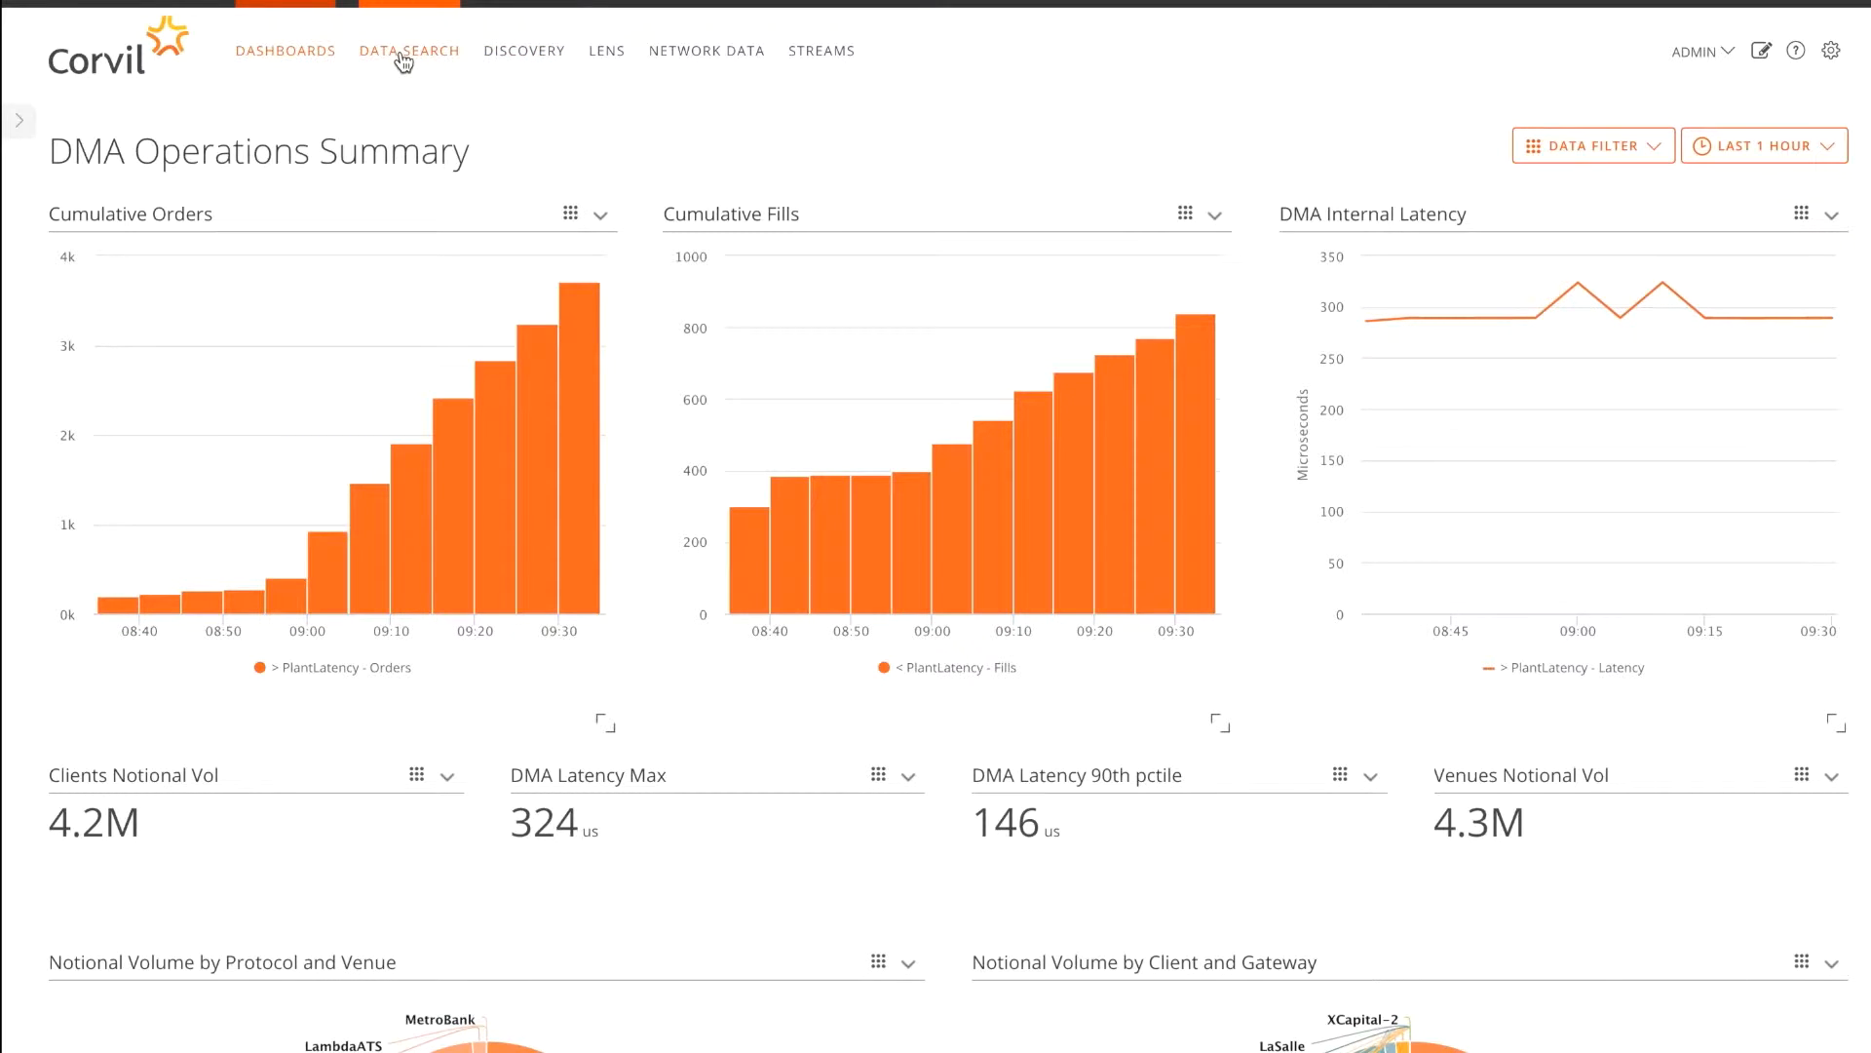
Switch from the DMA Operations Summary dashboard to the Data Search page
{"action": "left_click", "coordinate": [409, 50]}
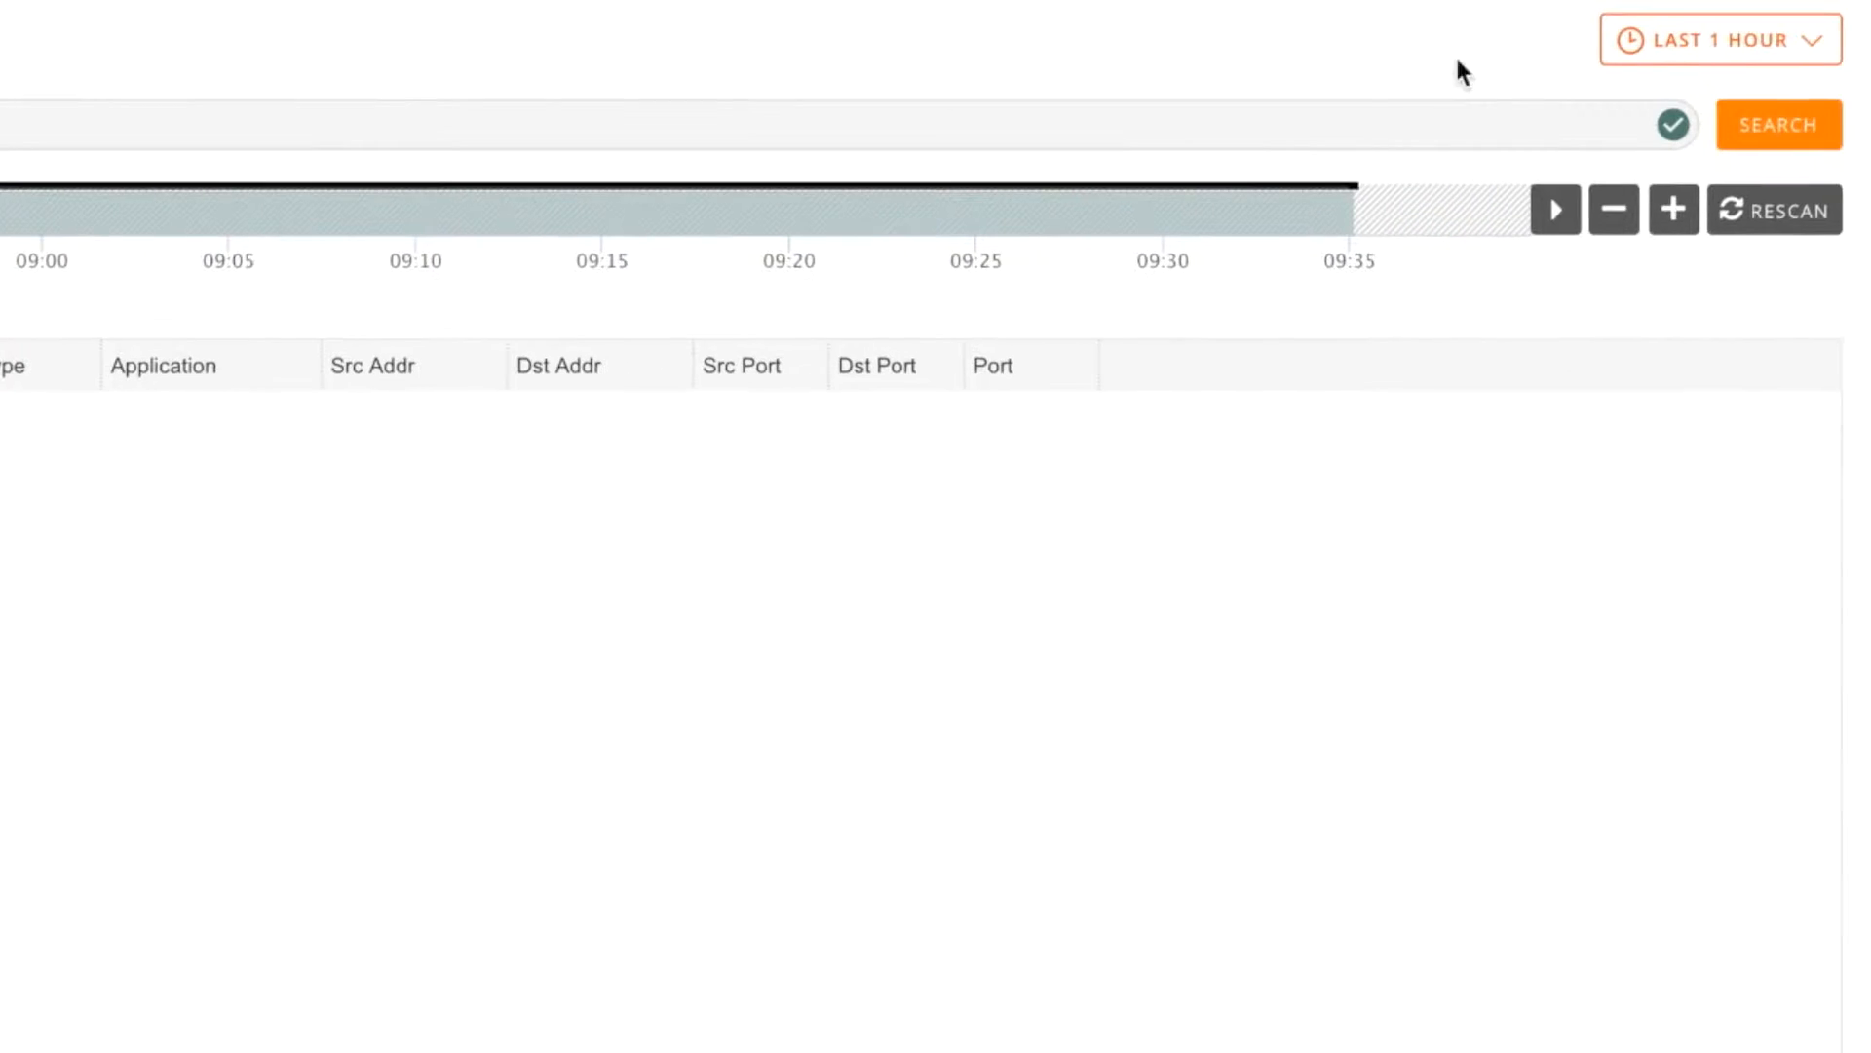
Set a custom search period of 08:00 to 08:30 on 23/06/2016
{"action": "left_click", "coordinate": [1719, 39]}
{"action": "type", "text": "08:30"}
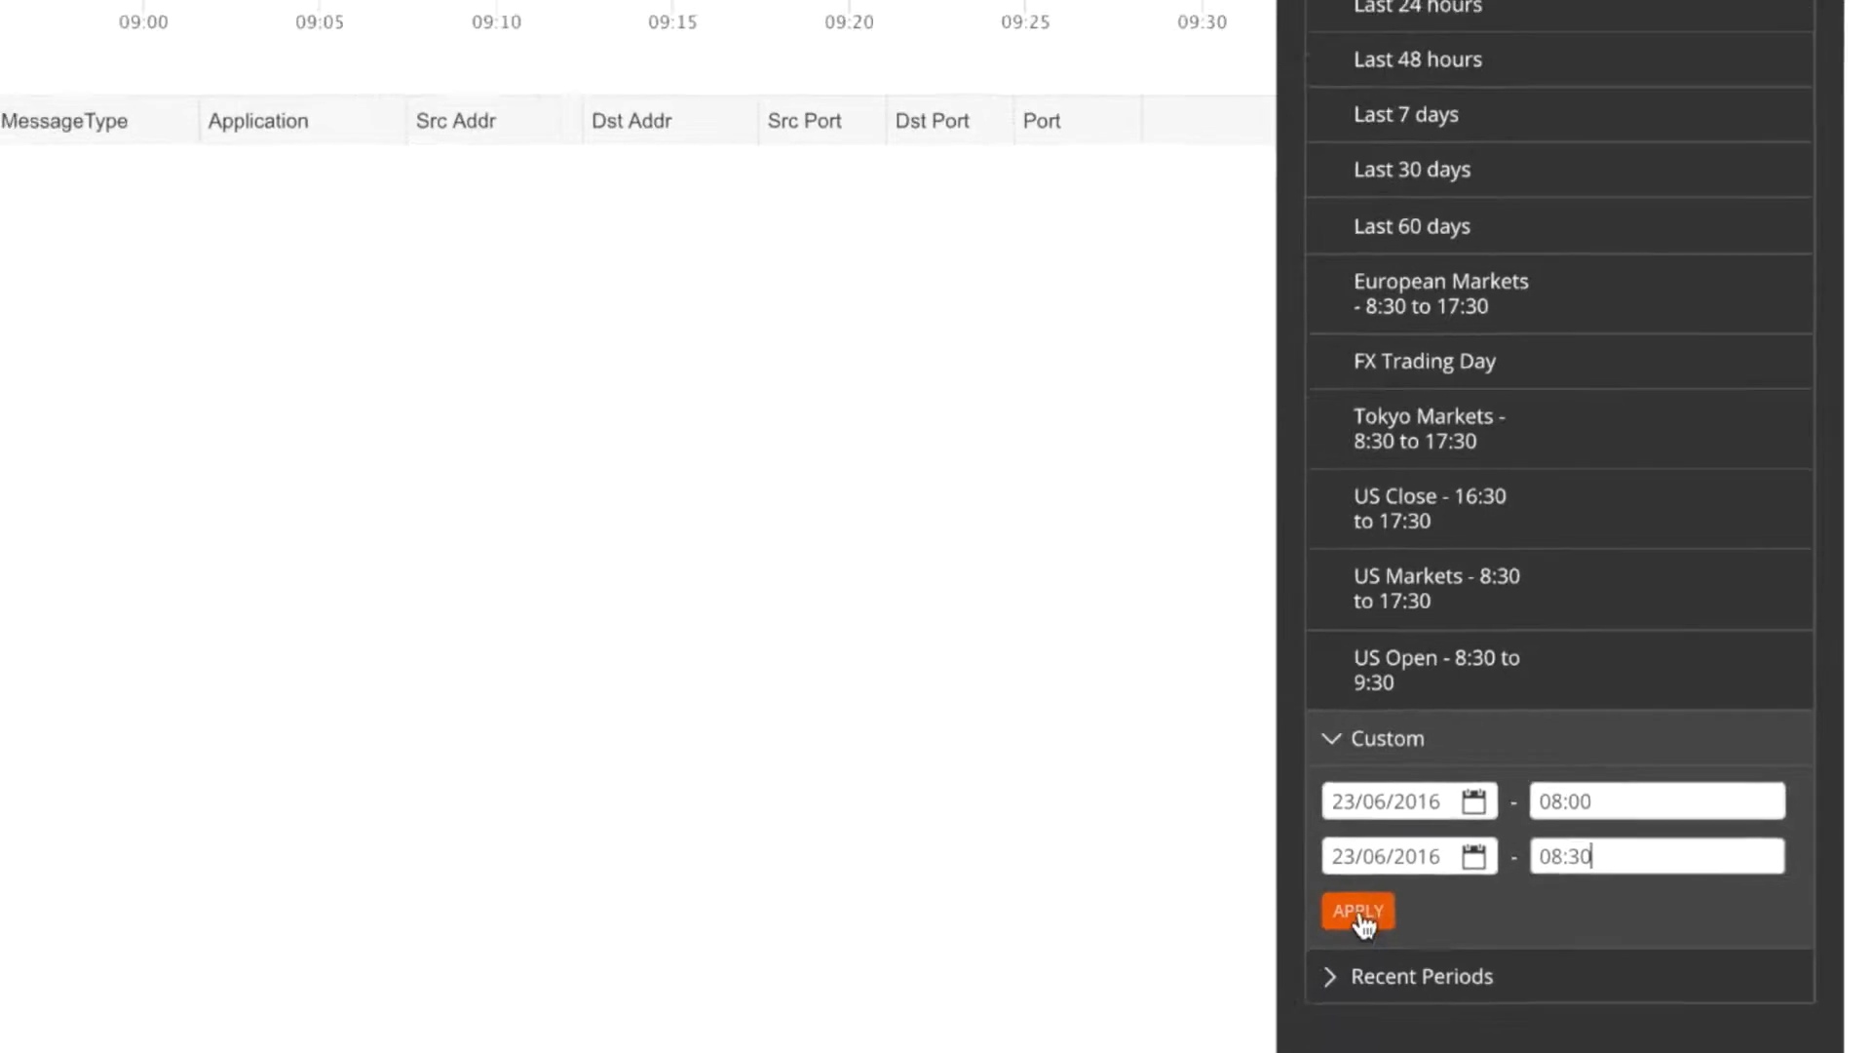
{"action": "left_click", "coordinate": [1357, 910]}
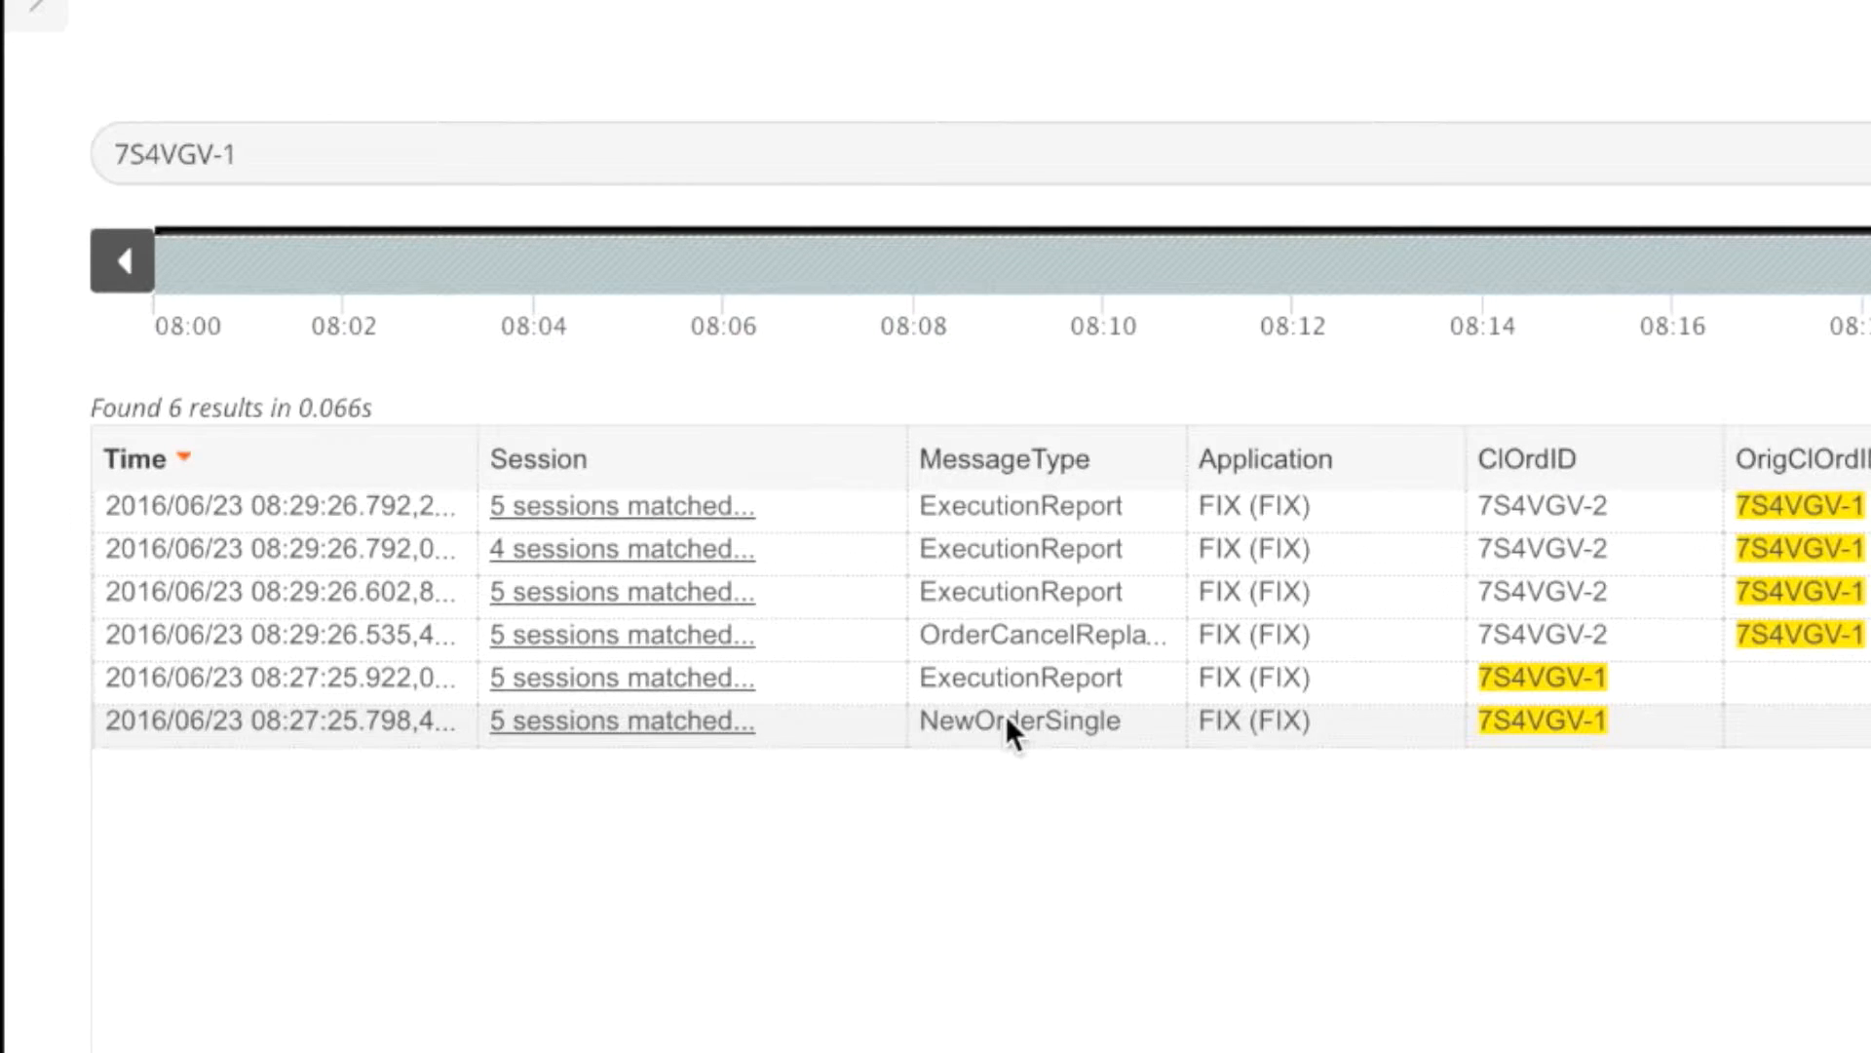
Open the NewOrderSingle's JJR-inc session from the matched sessions list
{"action": "left_click", "coordinate": [620, 721]}
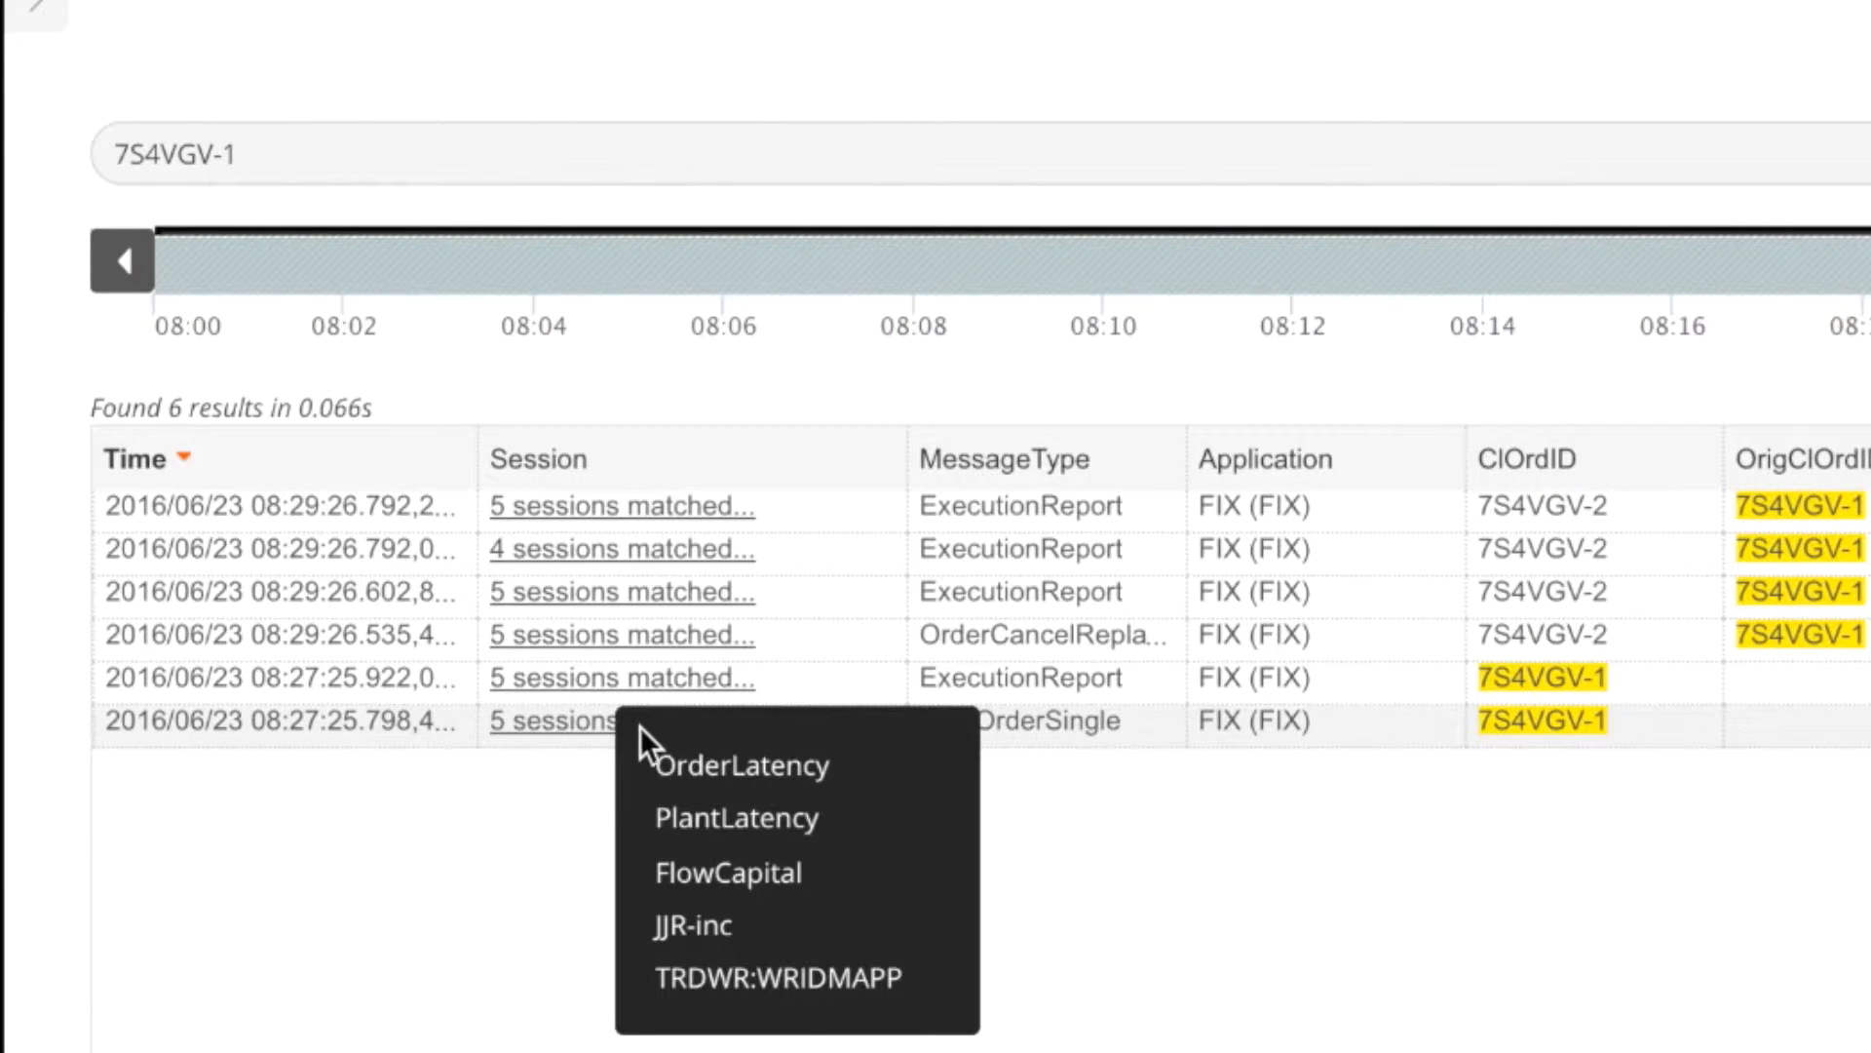
{"action": "mouse_move", "coordinate": [733, 925]}
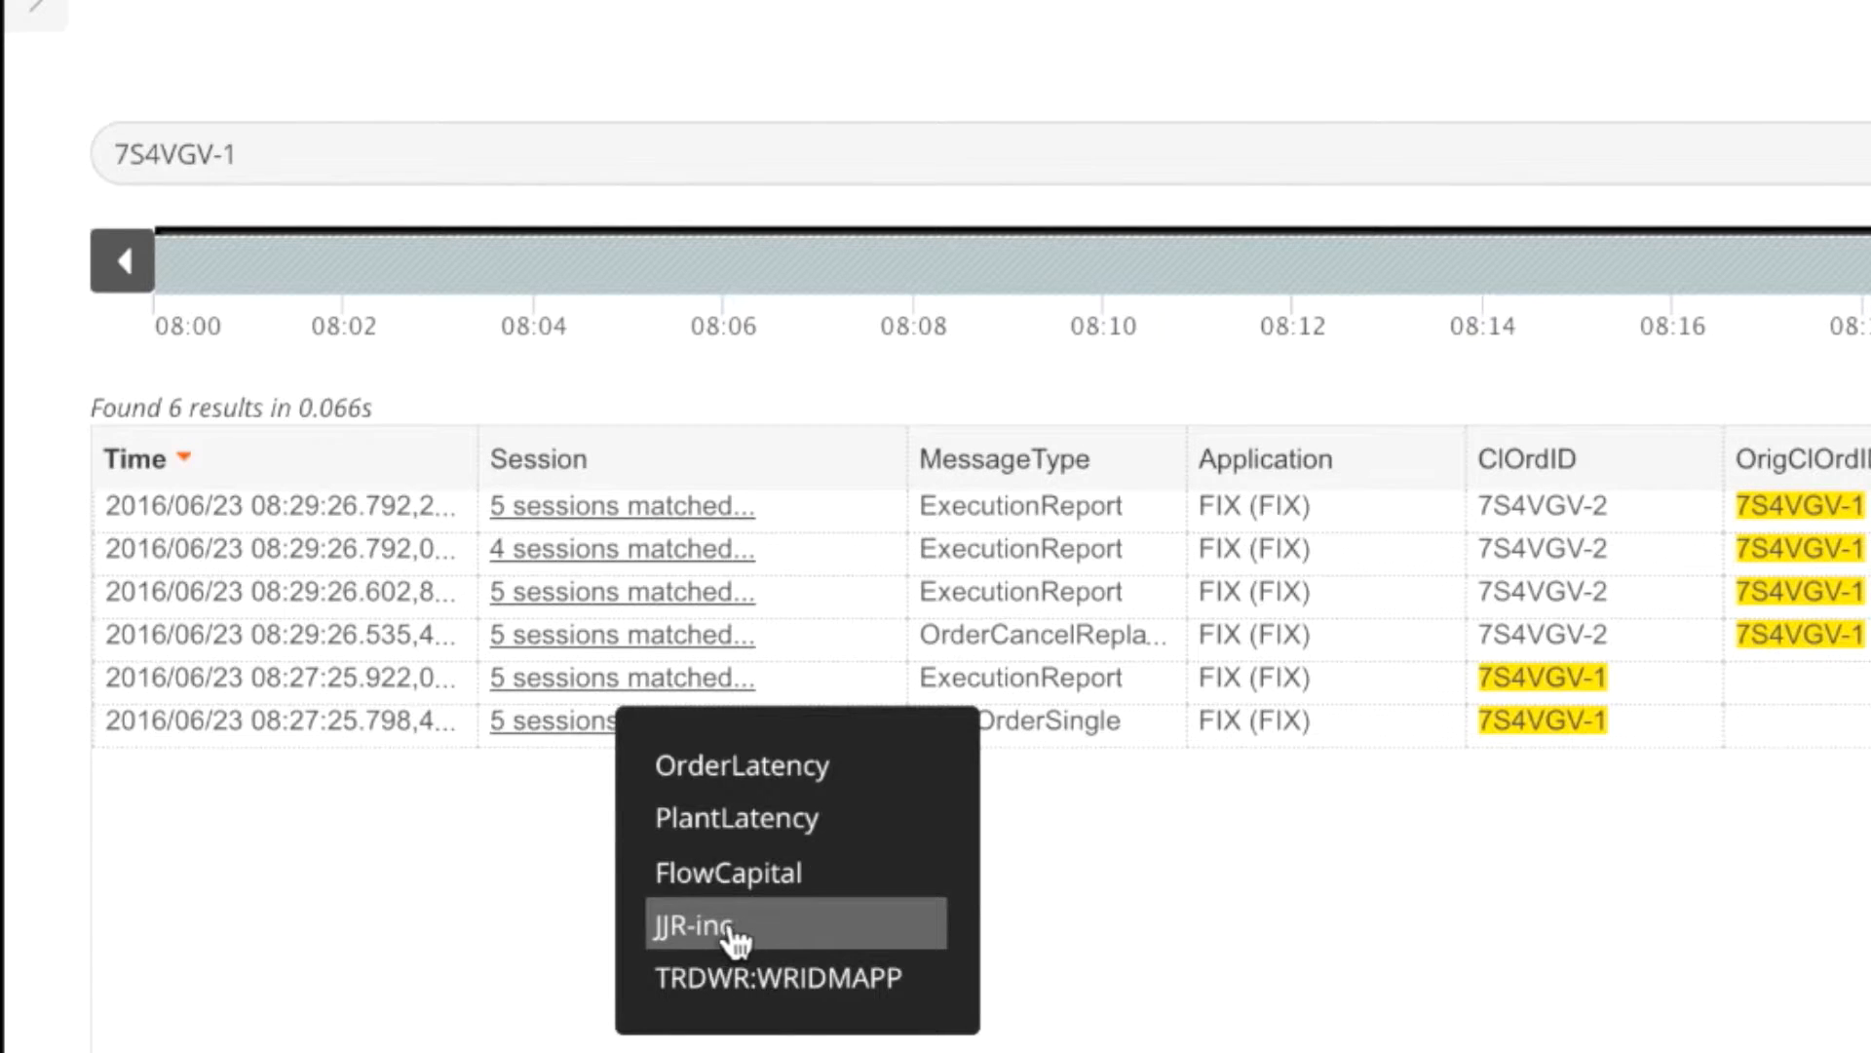
{"action": "left_click", "coordinate": [730, 925]}
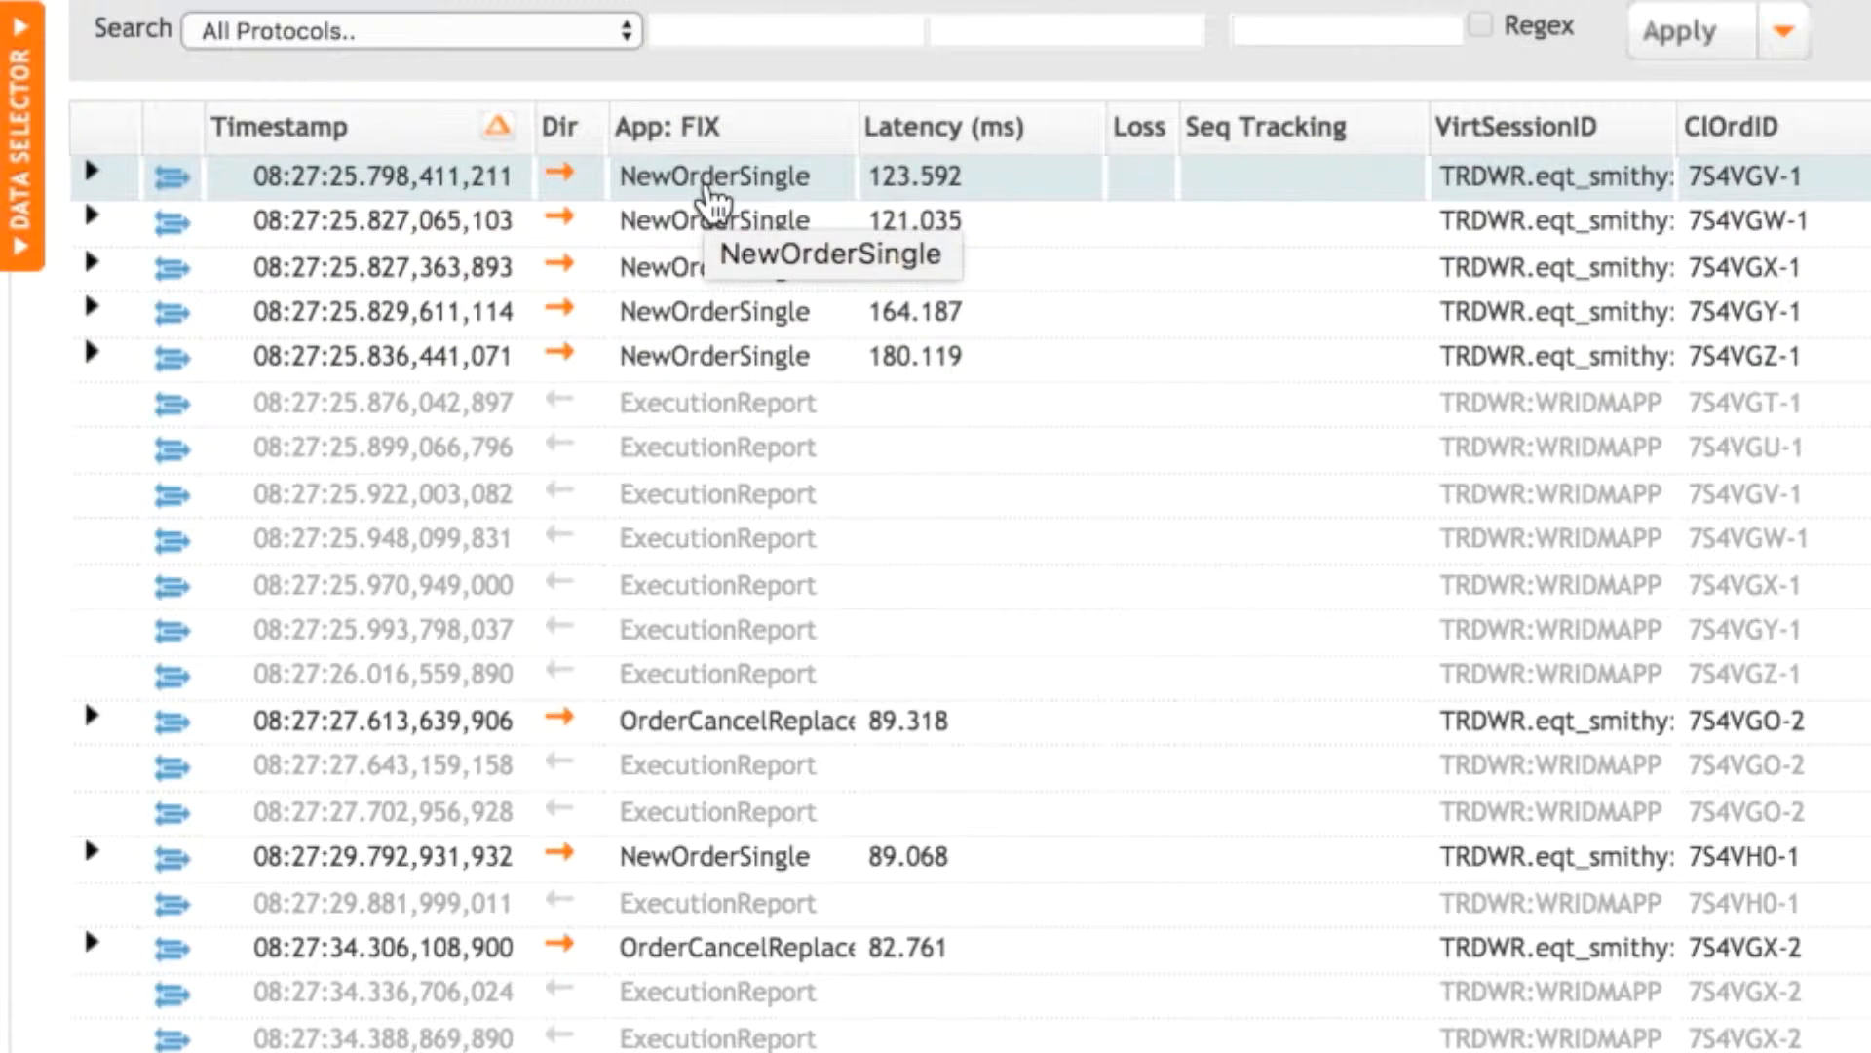
{"action": "mouse_move", "coordinate": [173, 181]}
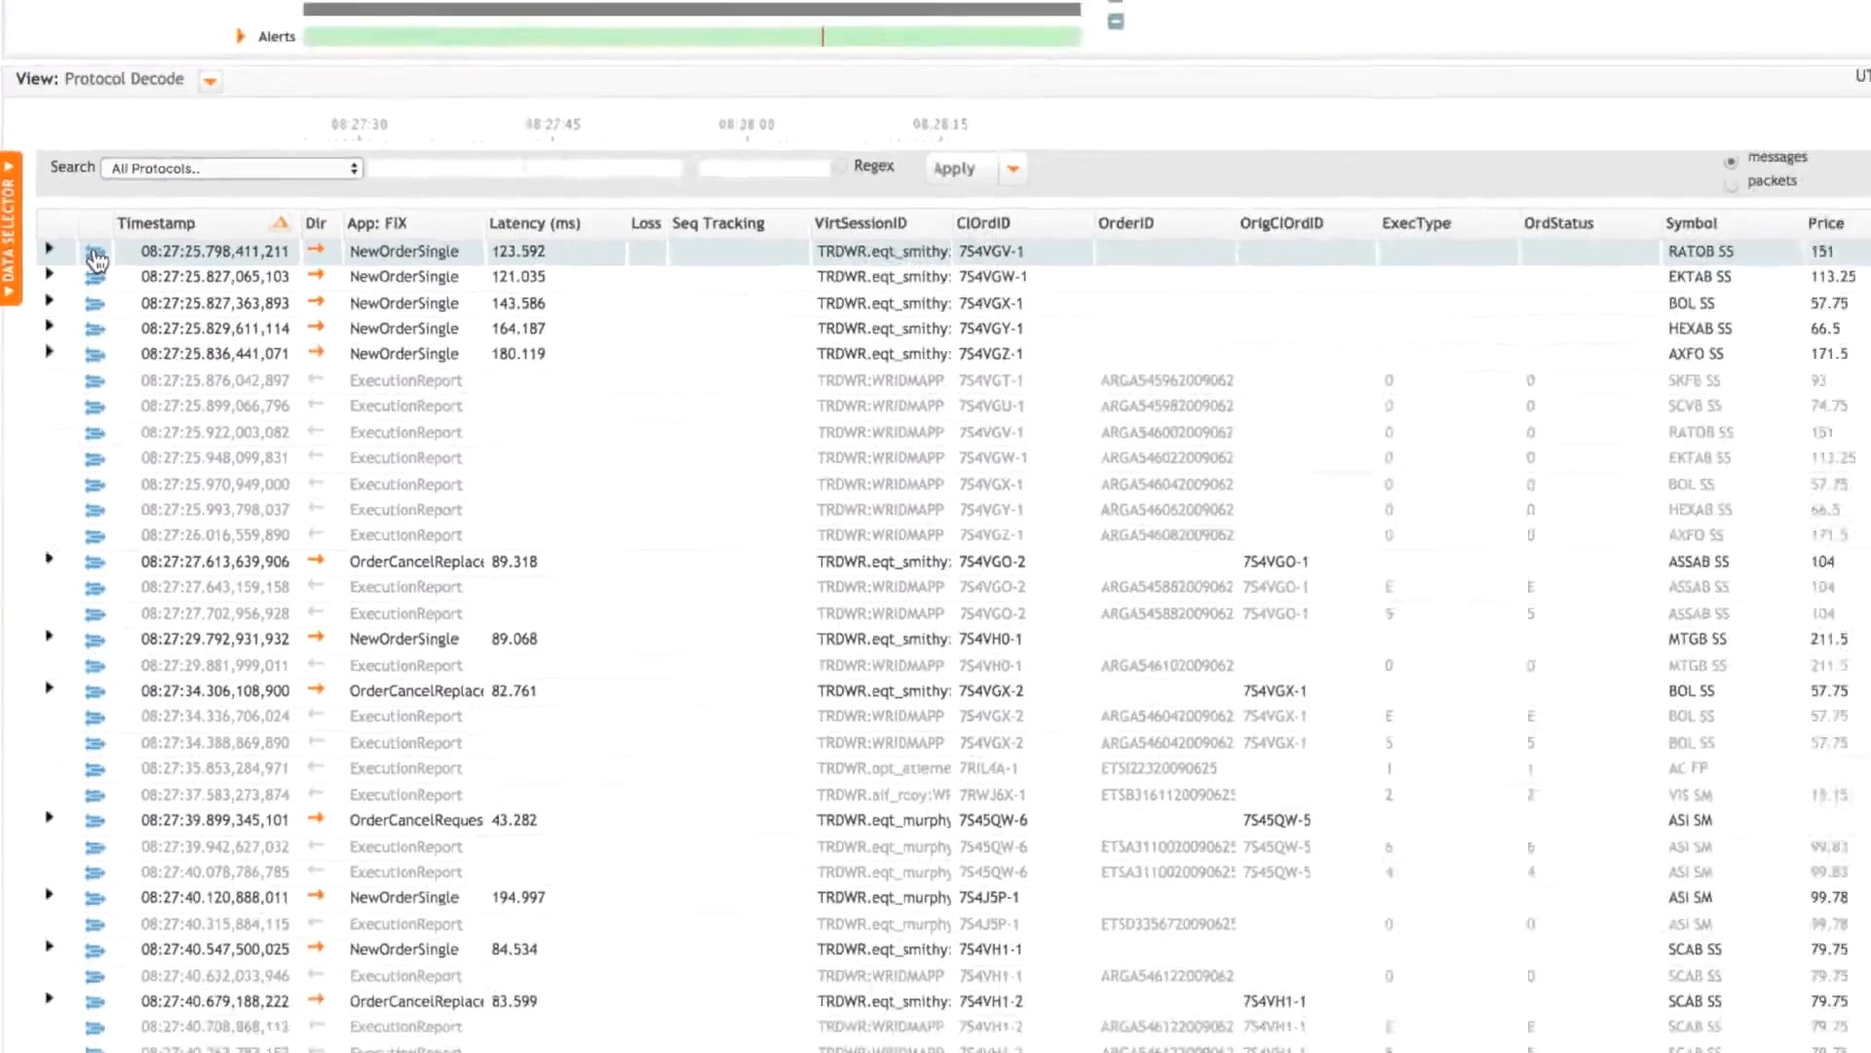
Start order tracking for 7S4VGV-1 from its NewOrderSingle row
{"action": "left_click", "coordinate": [50, 249]}
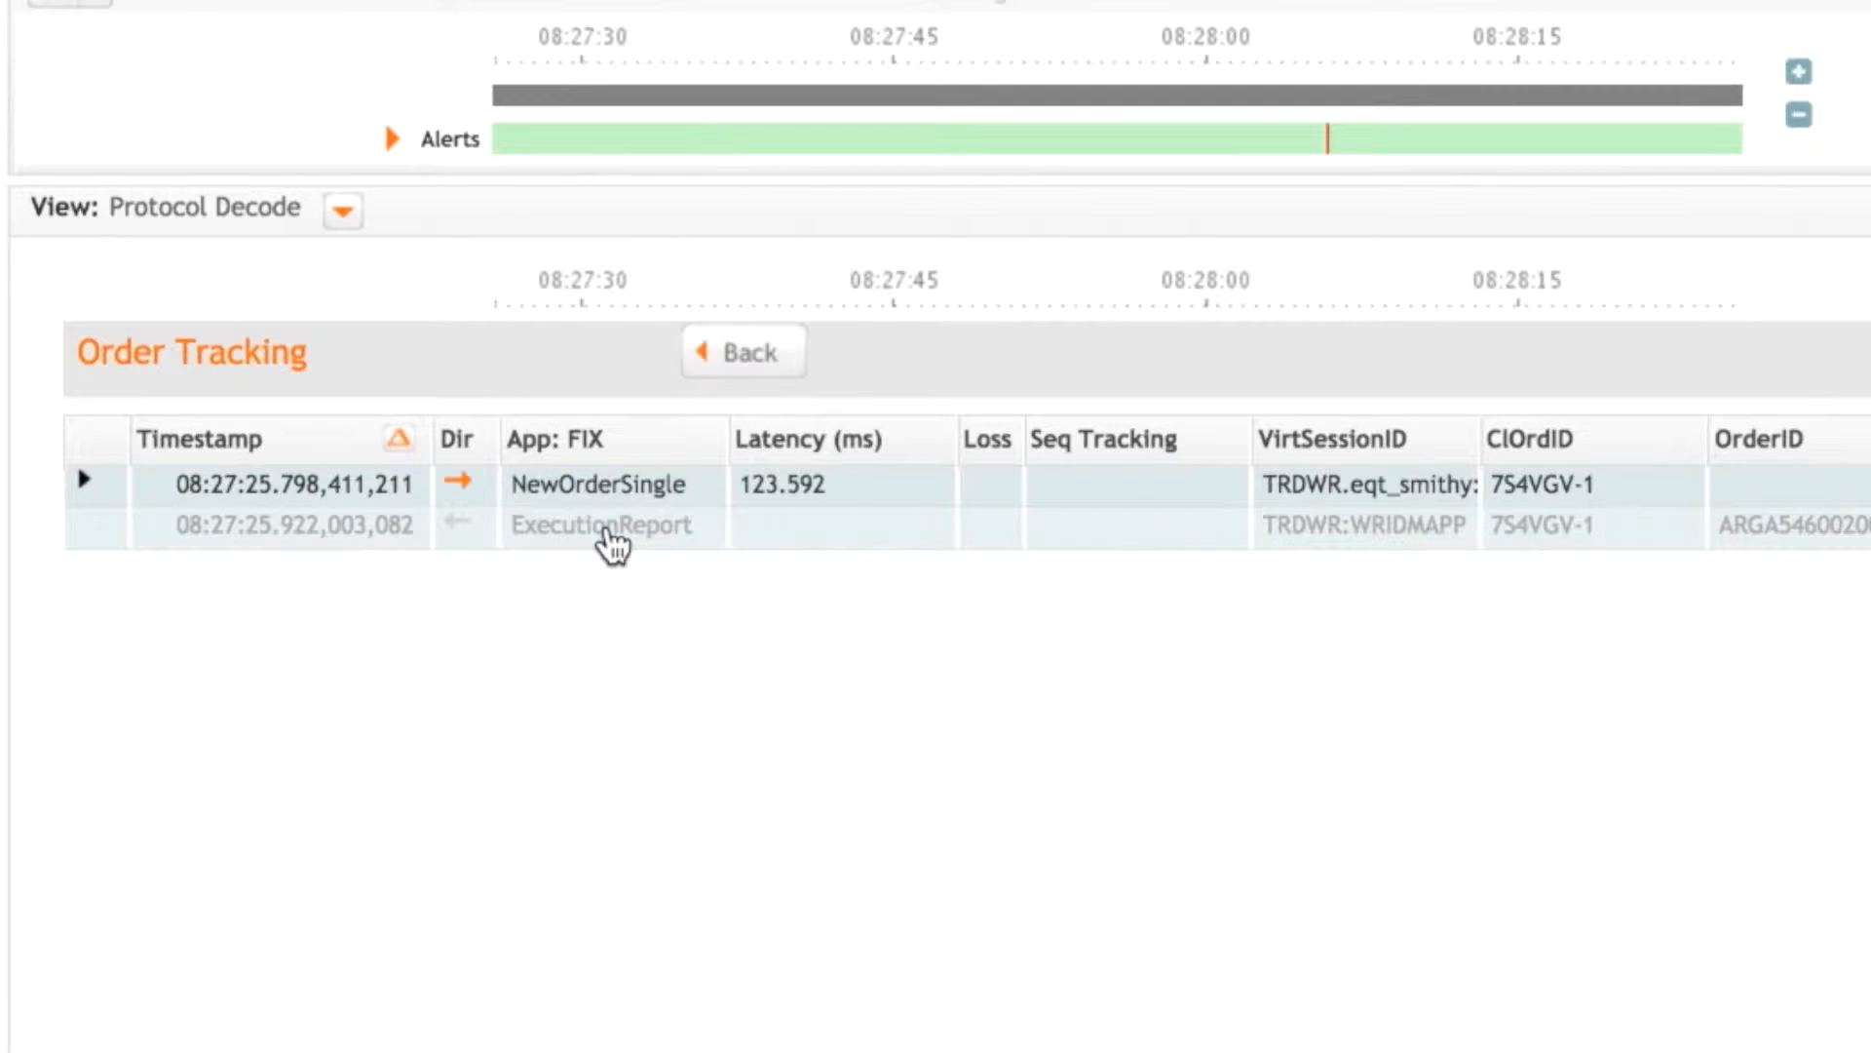
{"action": "mouse_move", "coordinate": [601, 525]}
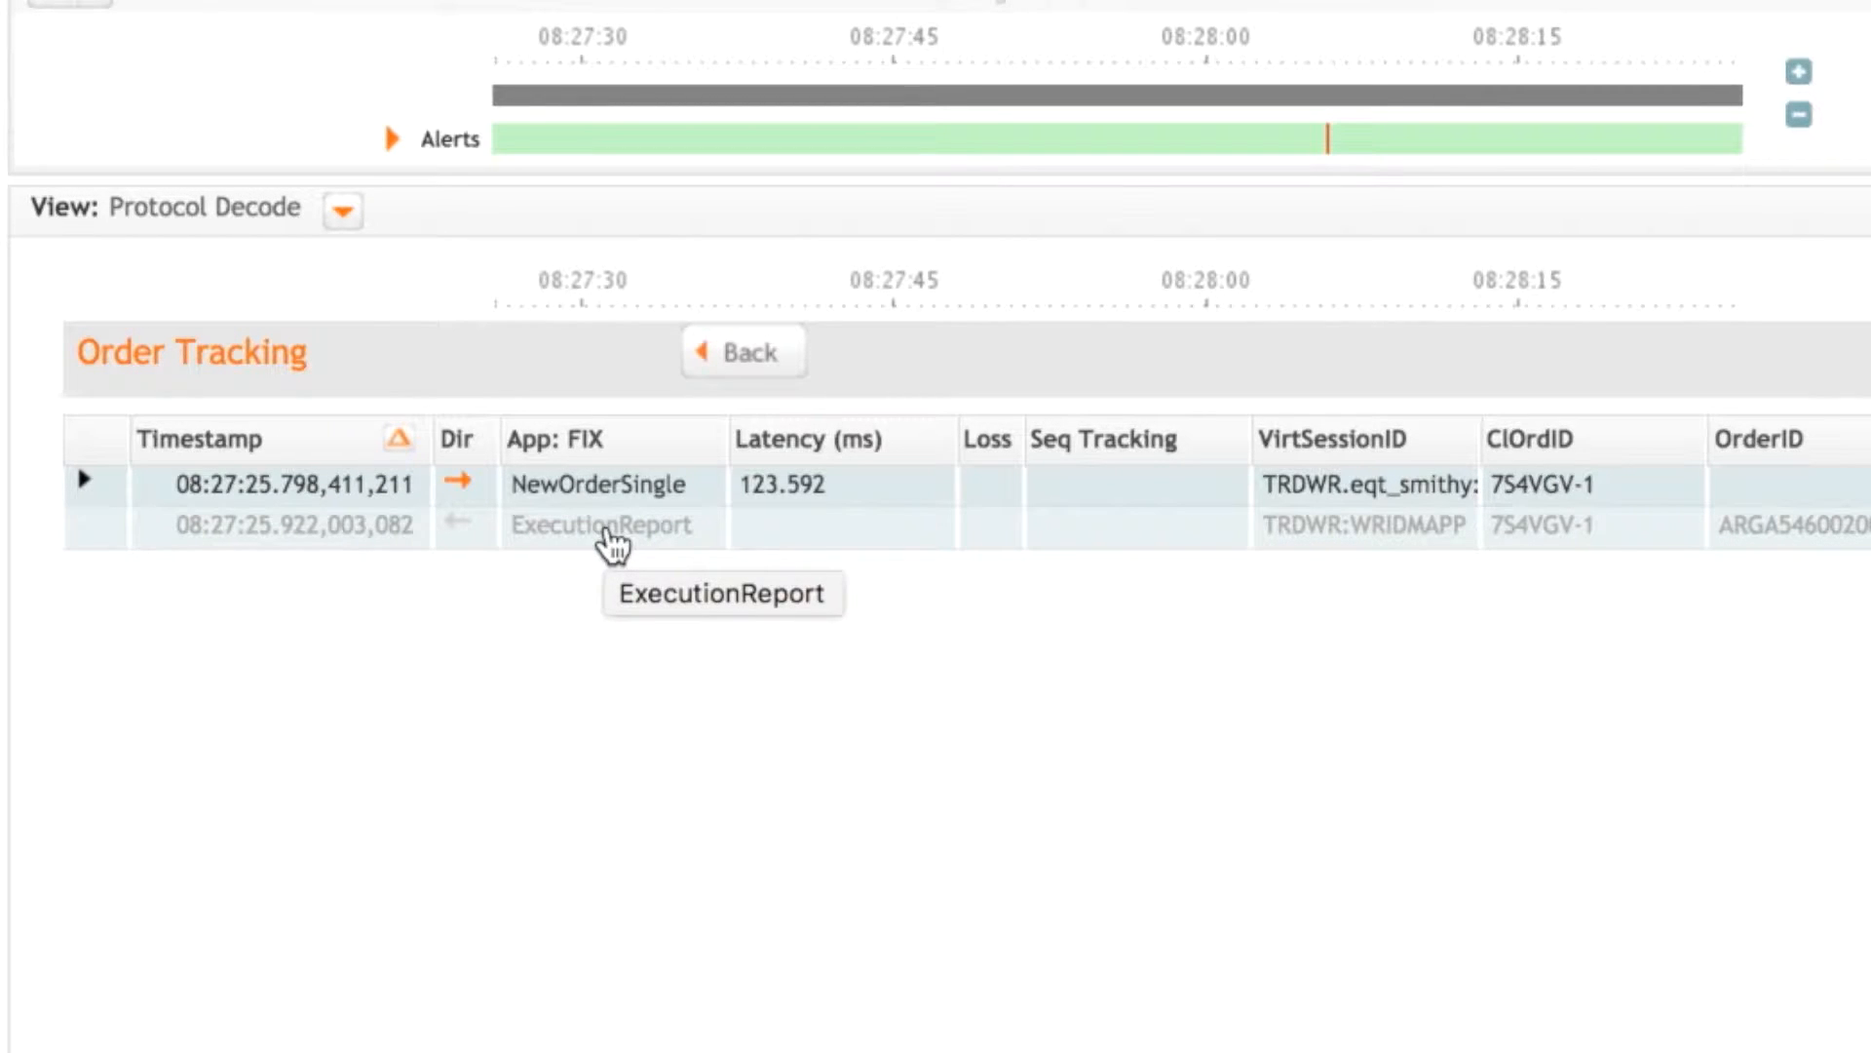
{"action": "scroll", "scroll_direction": "down", "scroll_amount": 3}
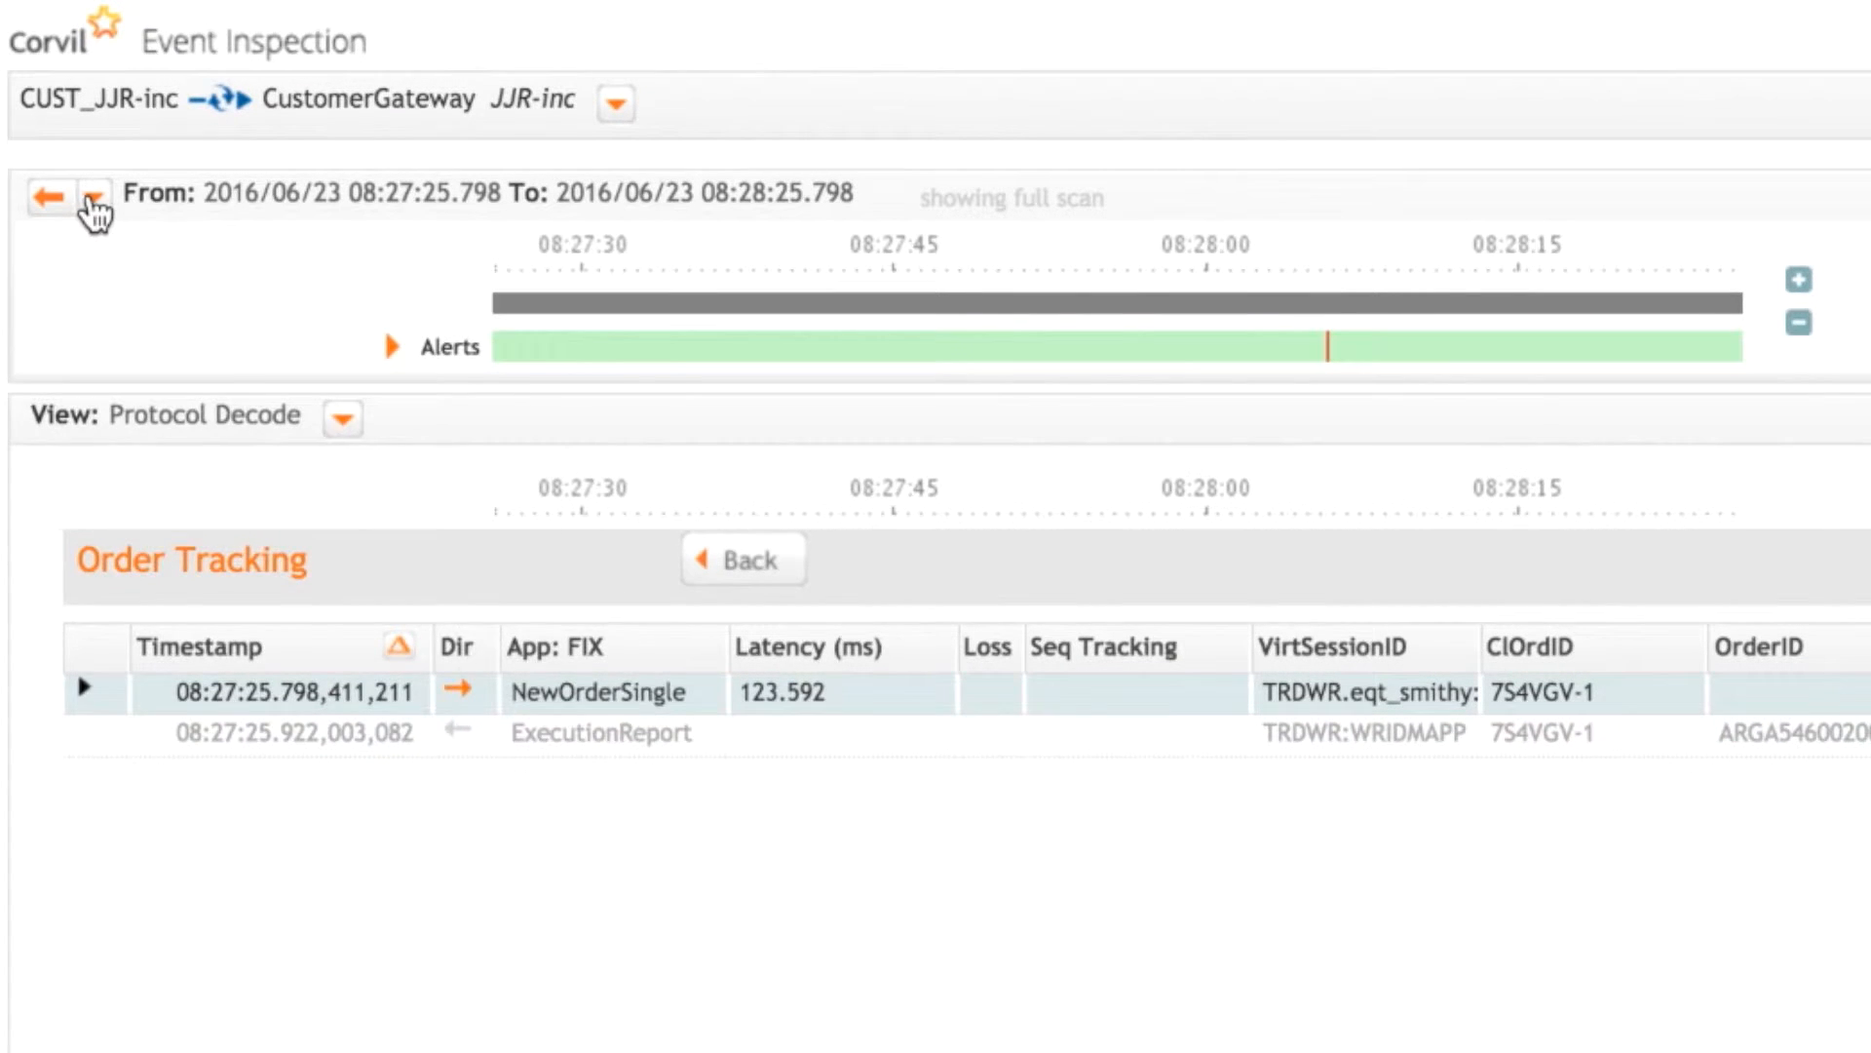
Extend the inspection period's end to 2016/06/23 08:38:35.798
{"action": "left_click", "coordinate": [91, 196]}
{"action": "type", "text": "08:38:35.798"}
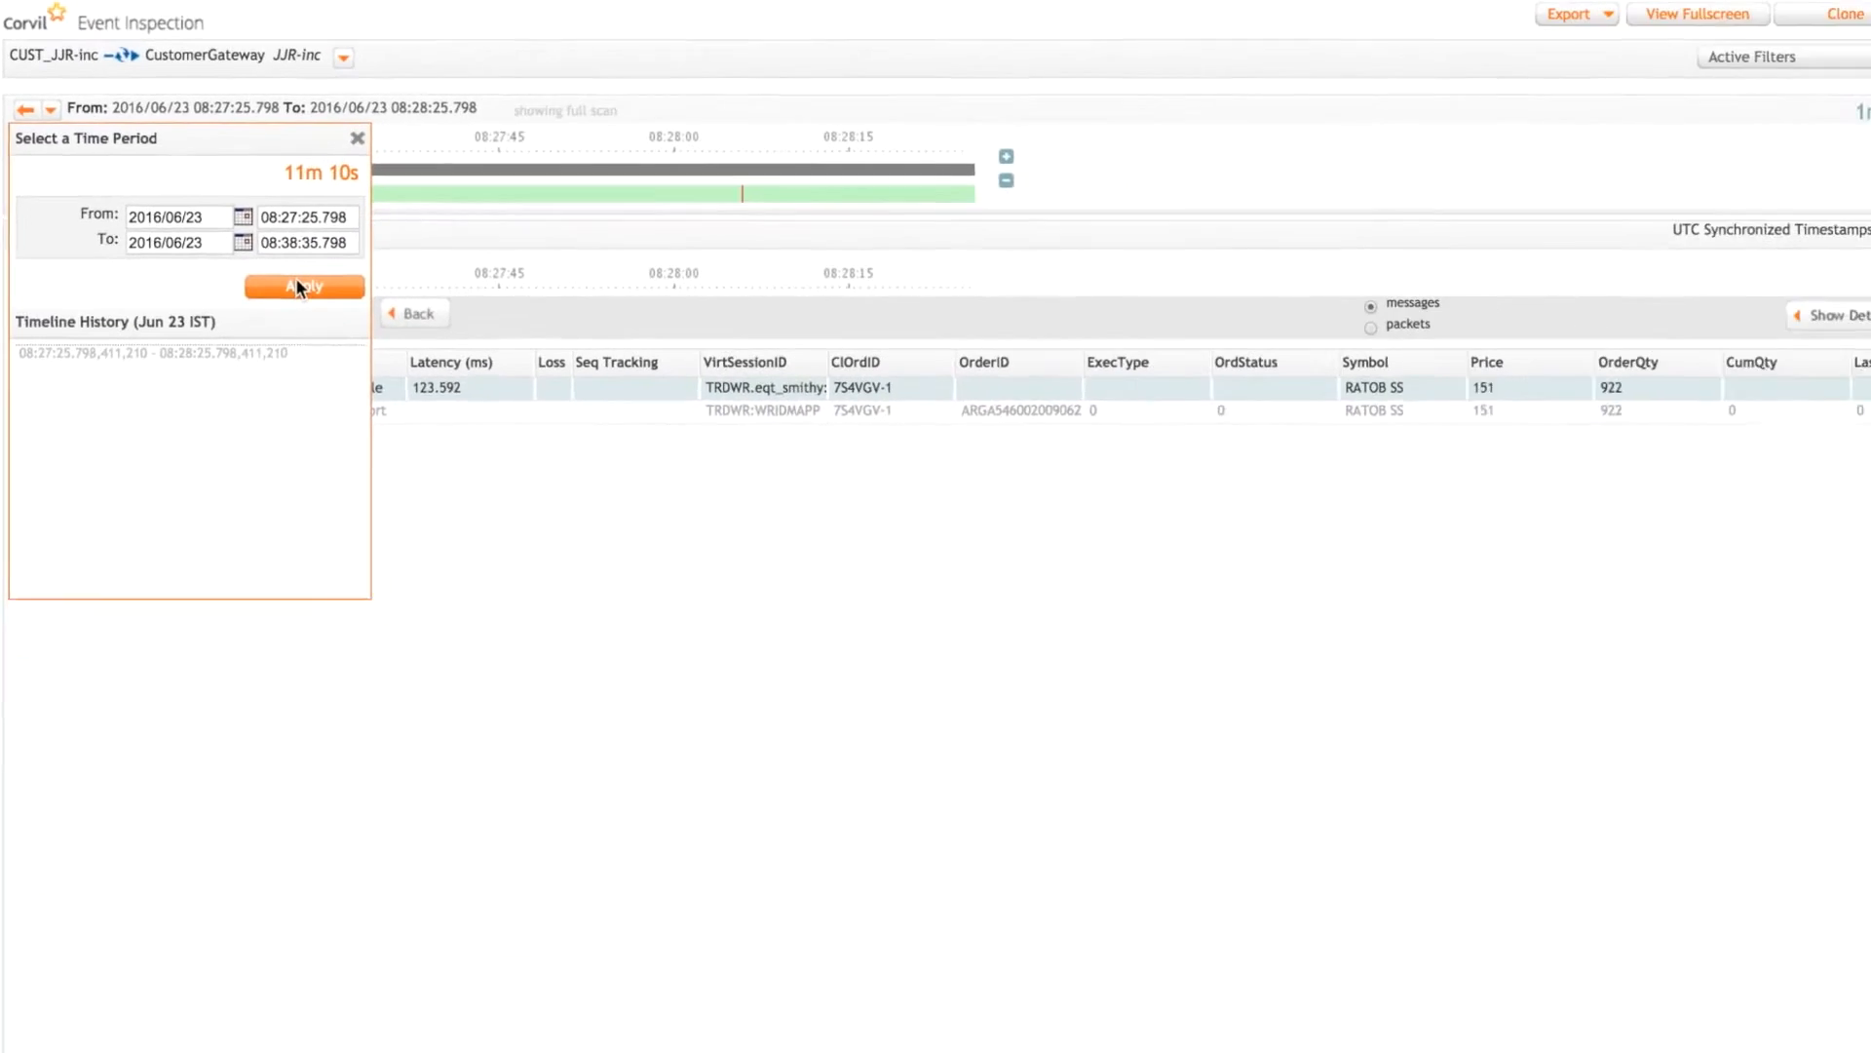
{"action": "left_click", "coordinate": [304, 286]}
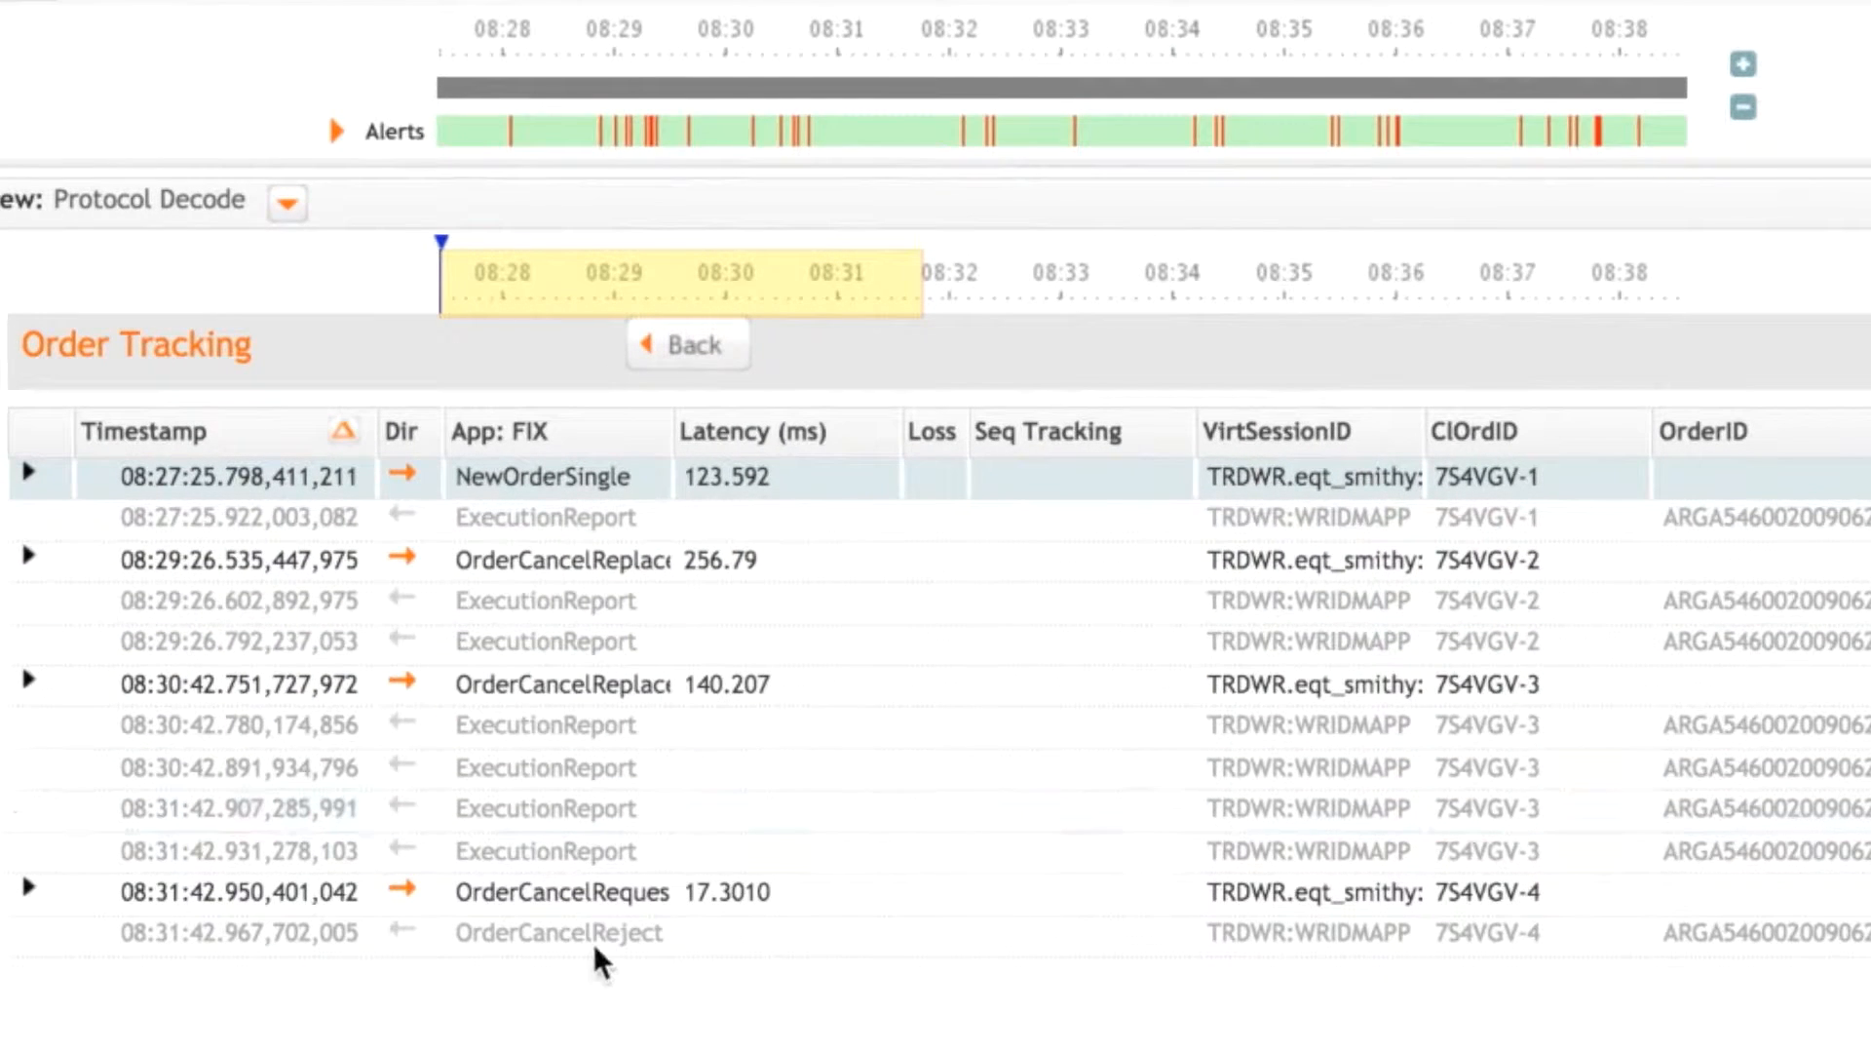
{"action": "mouse_move", "coordinate": [581, 932]}
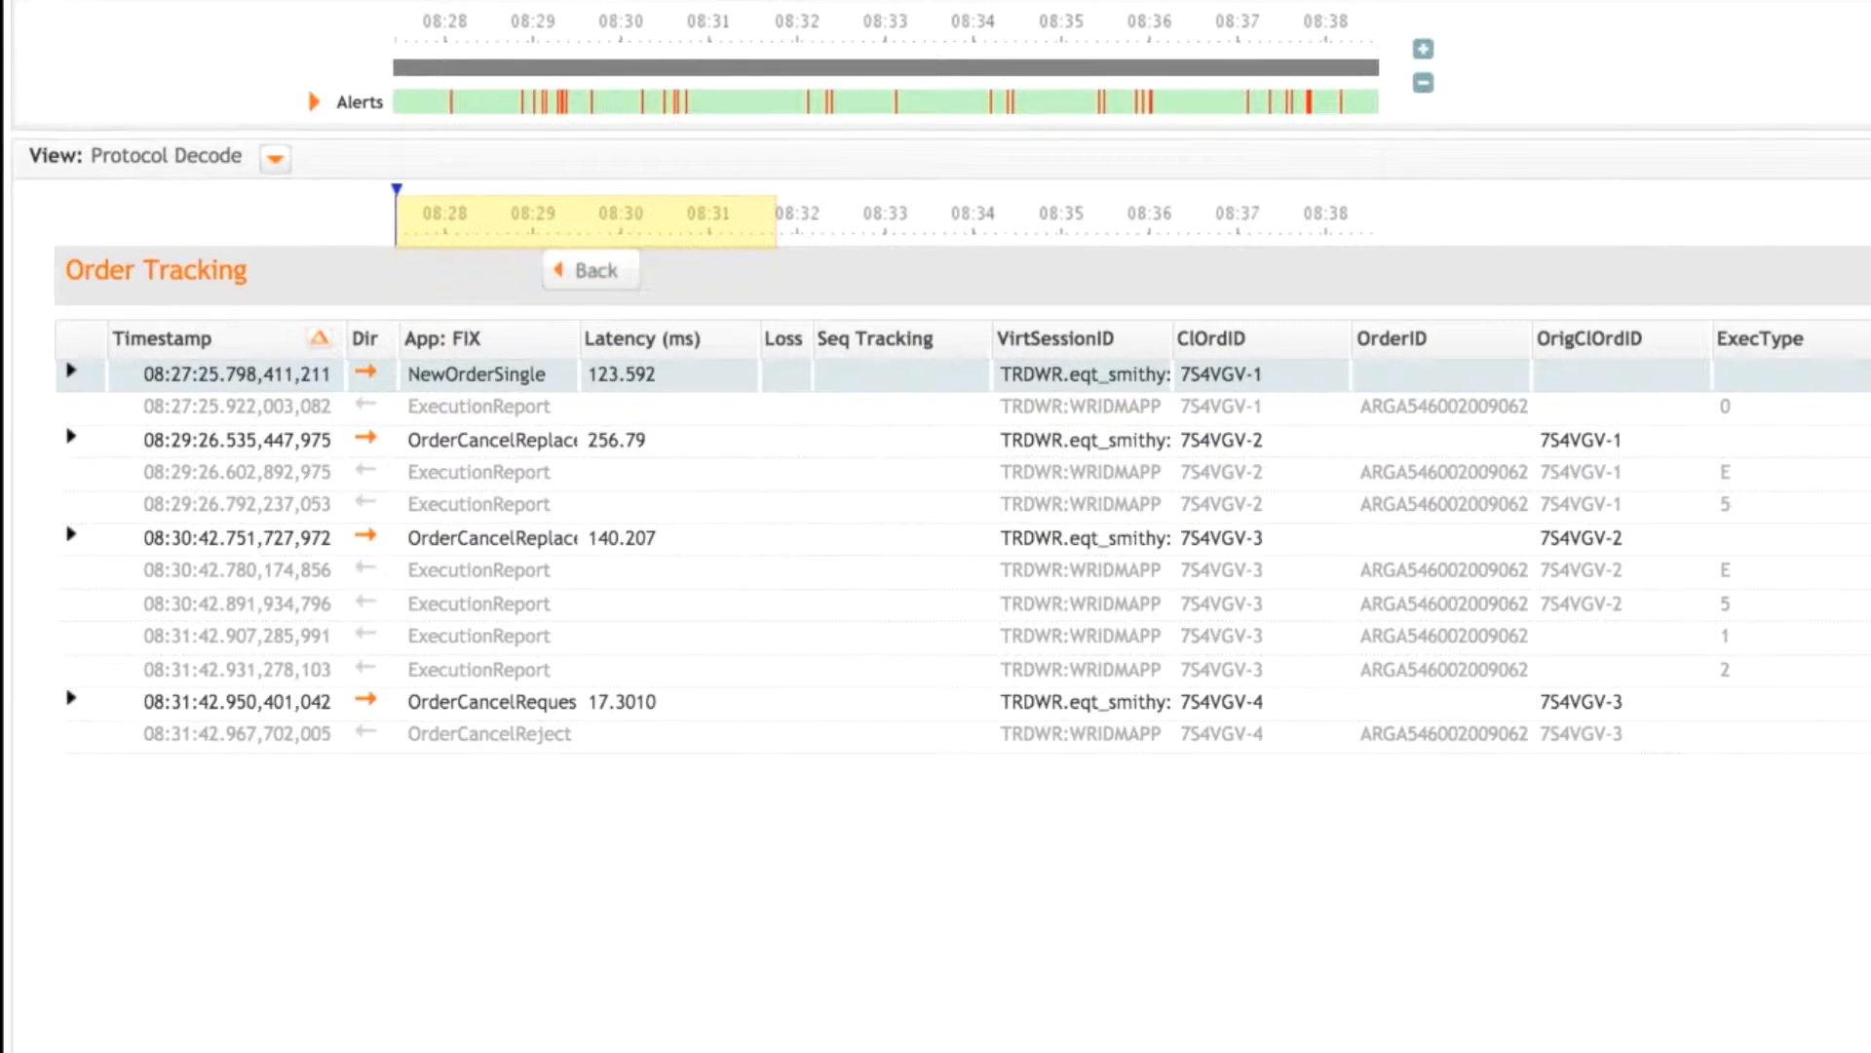
{"action": "mouse_move", "coordinate": [737, 931]}
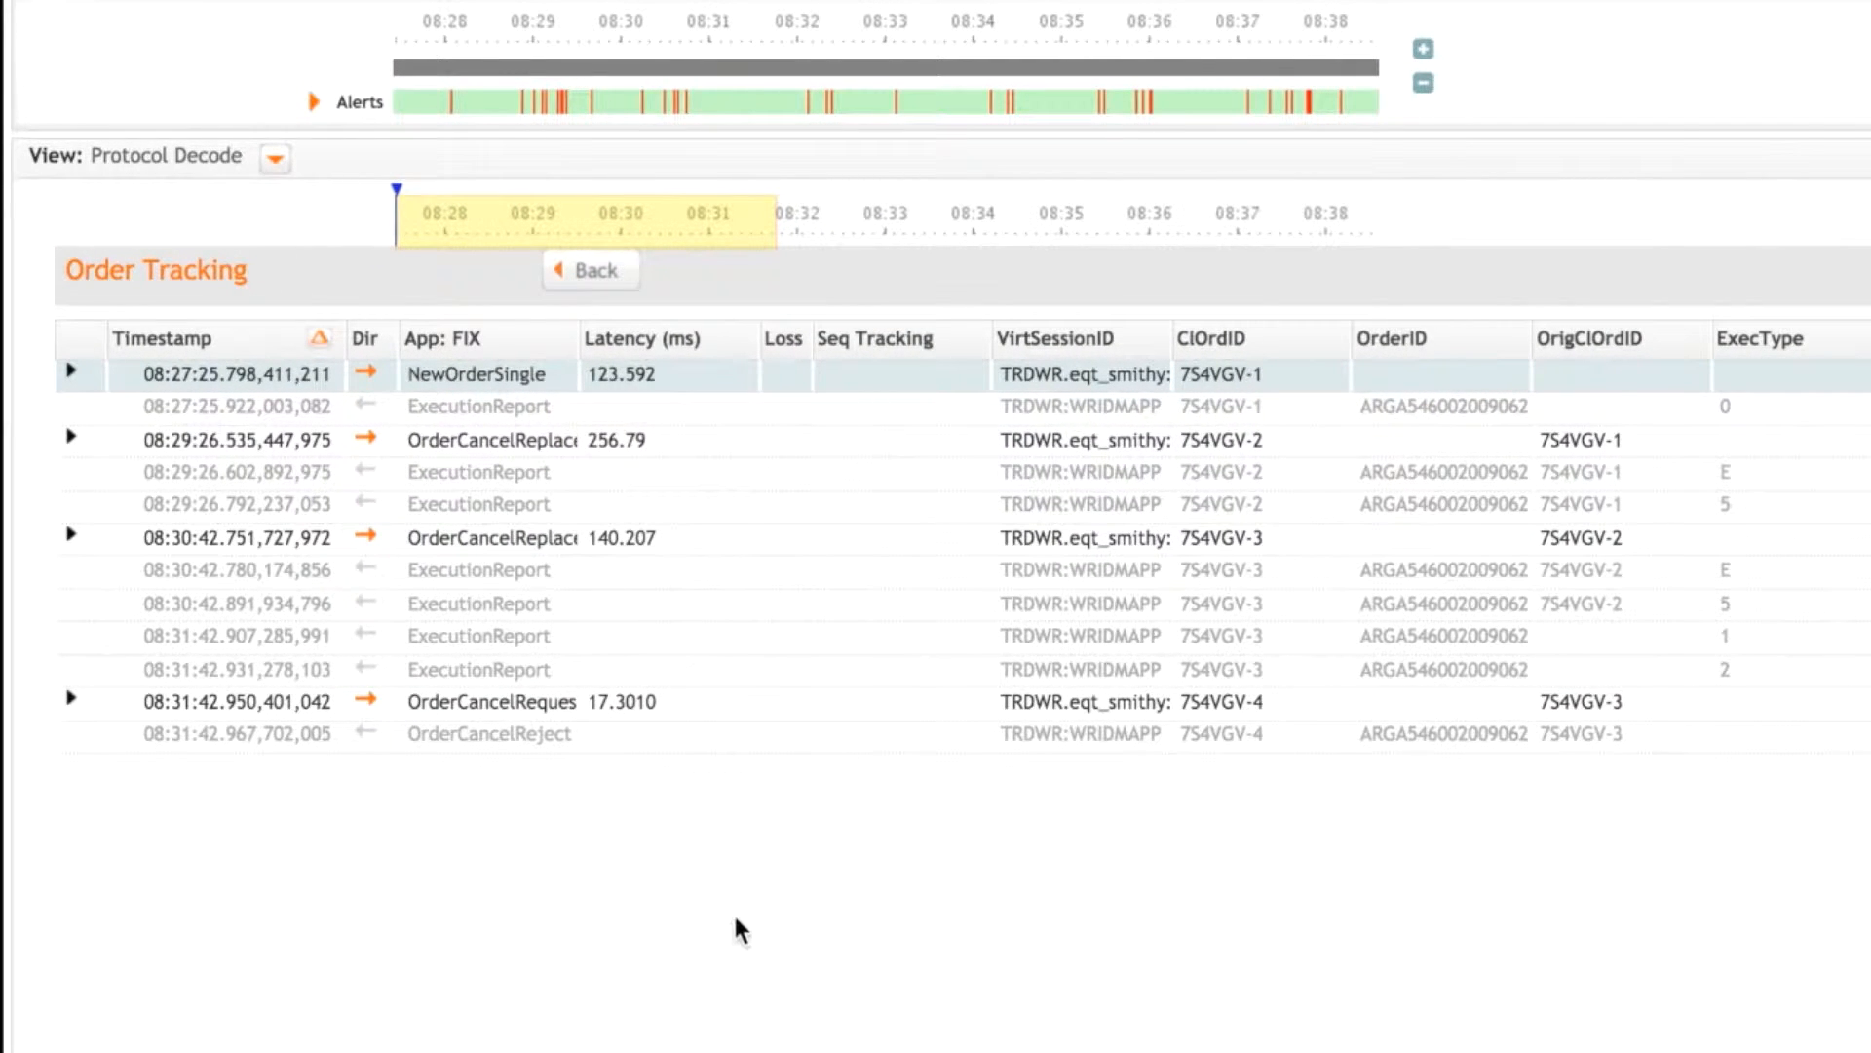
{"action": "mouse_move", "coordinate": [495, 405]}
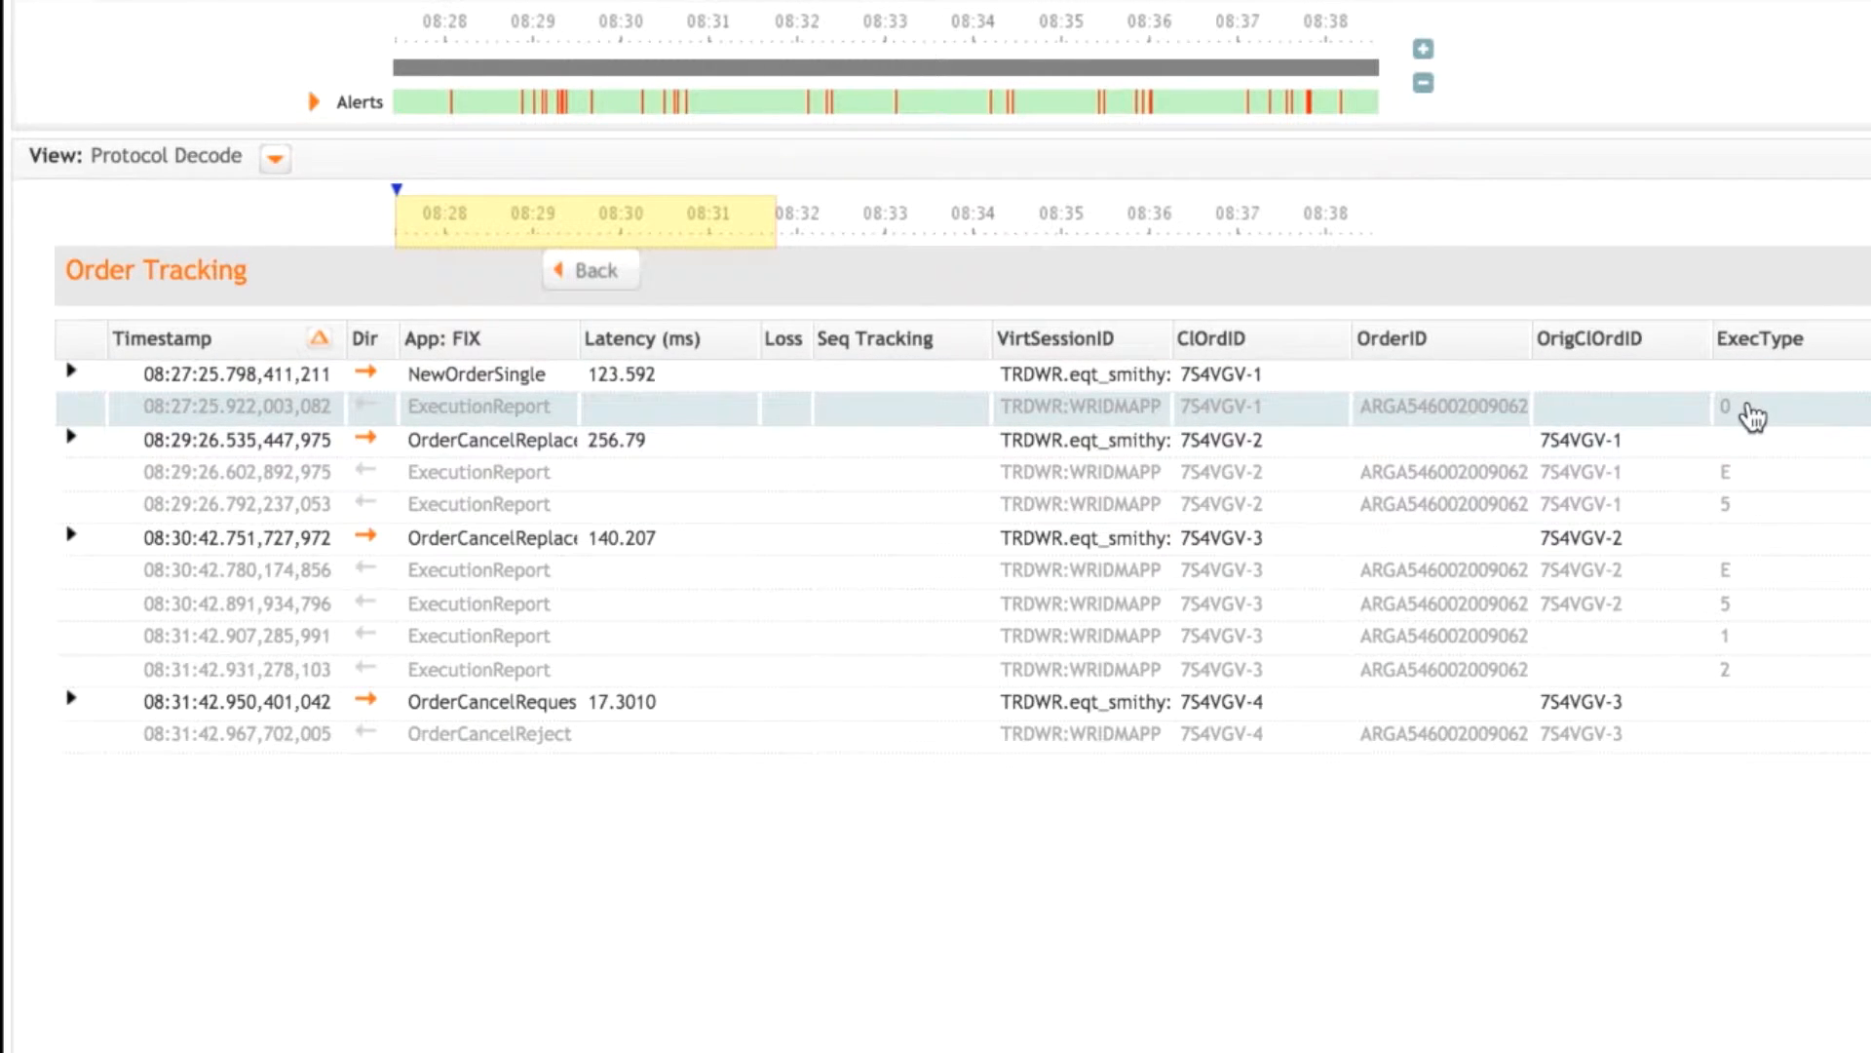
{"action": "mouse_move", "coordinate": [1751, 414]}
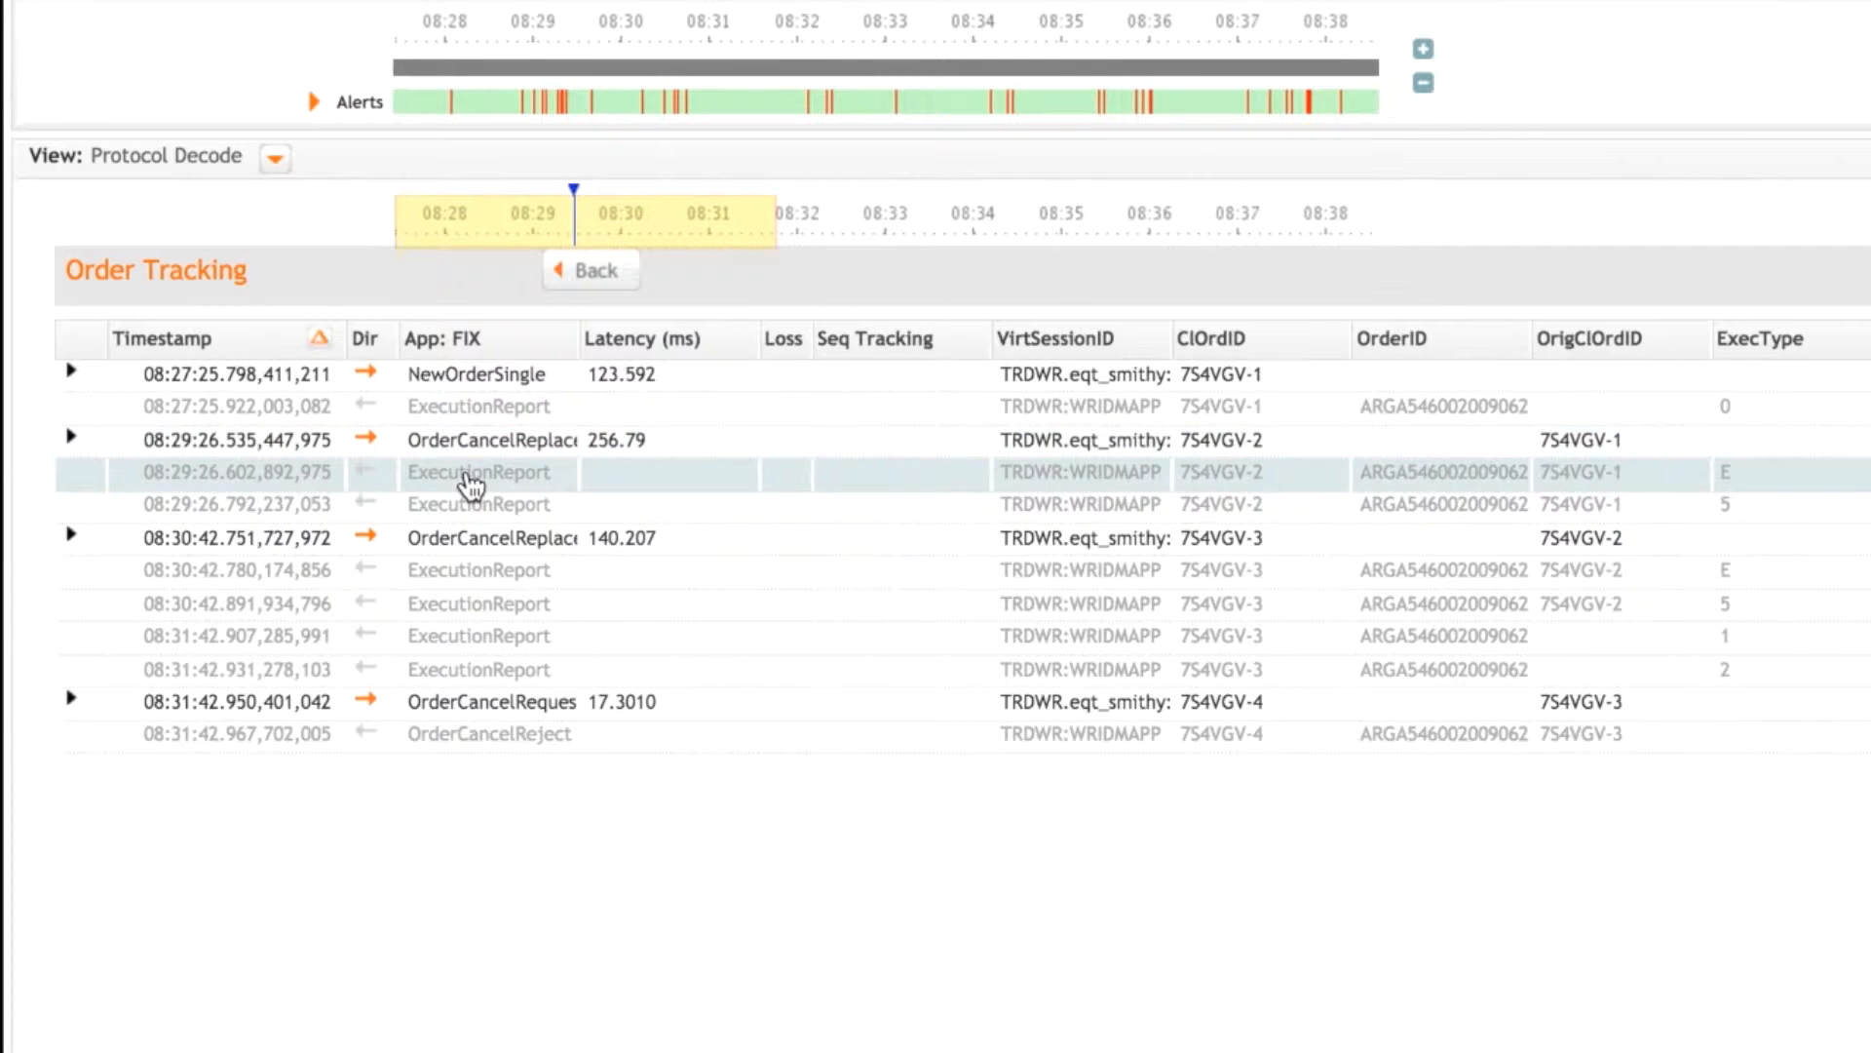
{"action": "mouse_move", "coordinate": [1329, 489]}
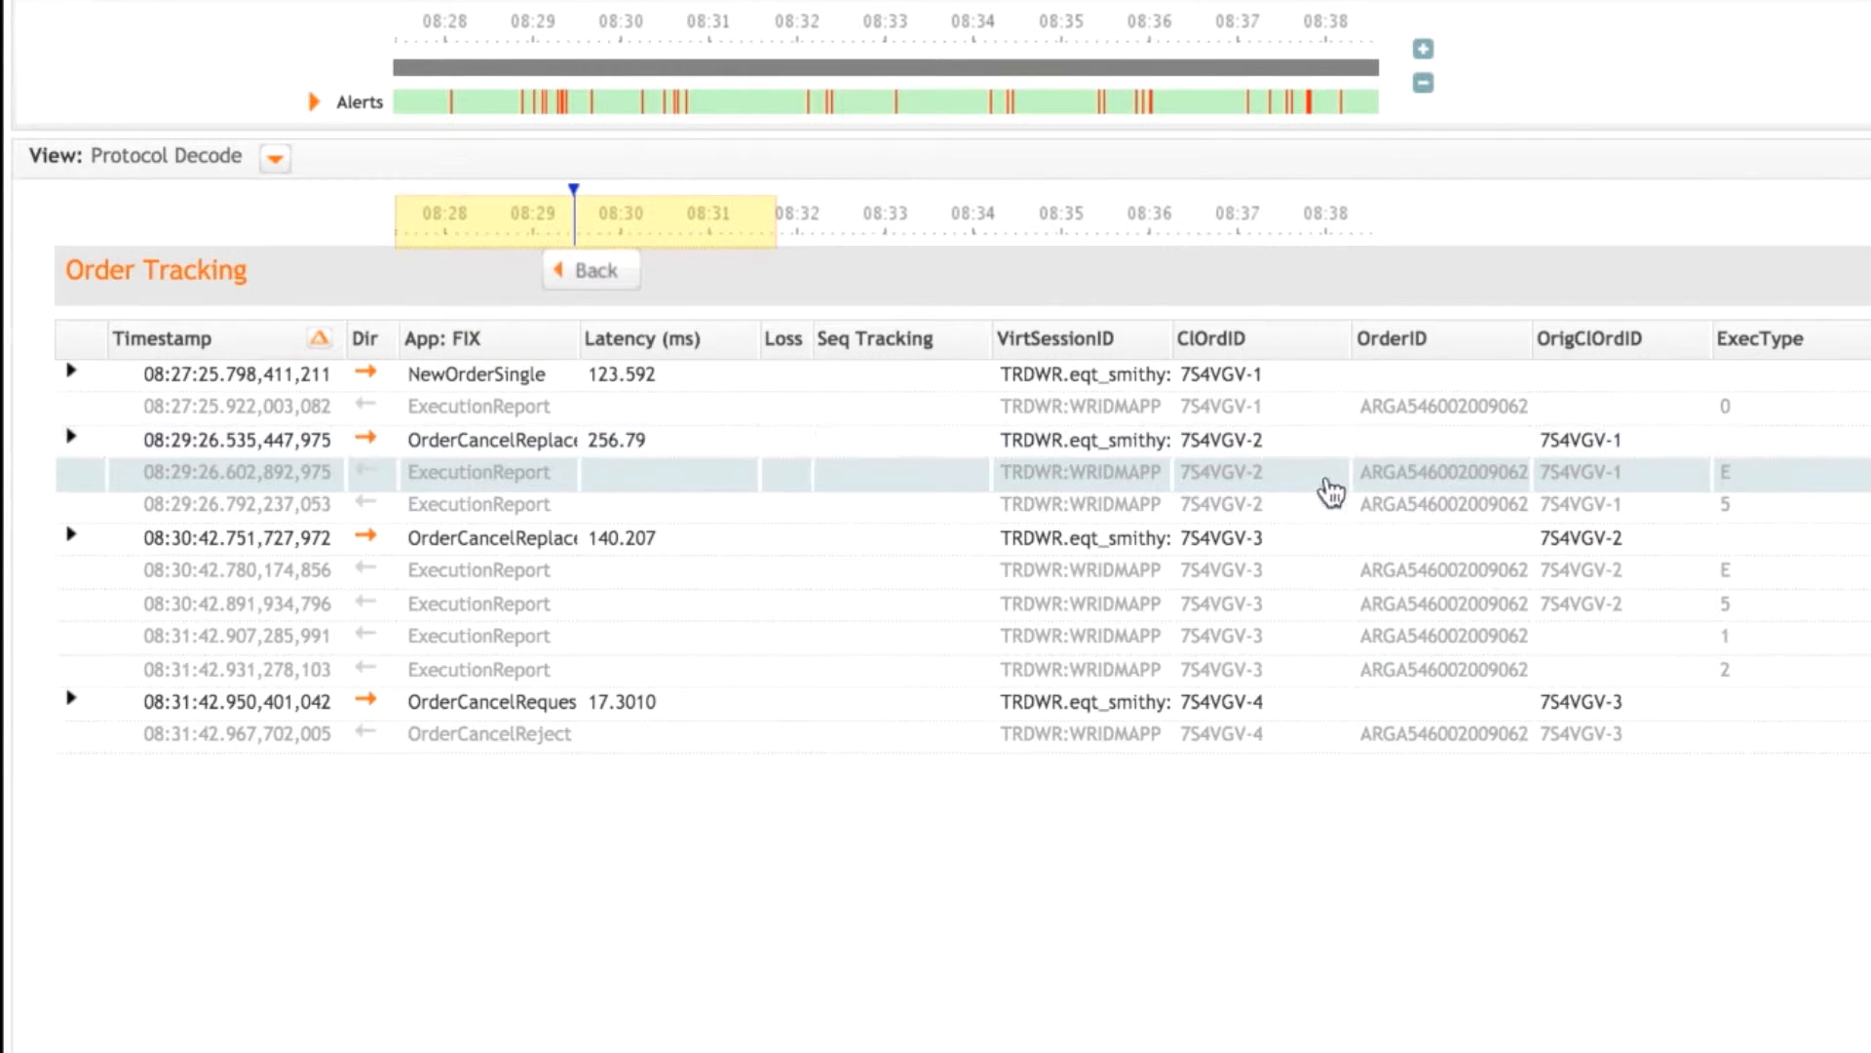
{"action": "mouse_move", "coordinate": [1754, 483]}
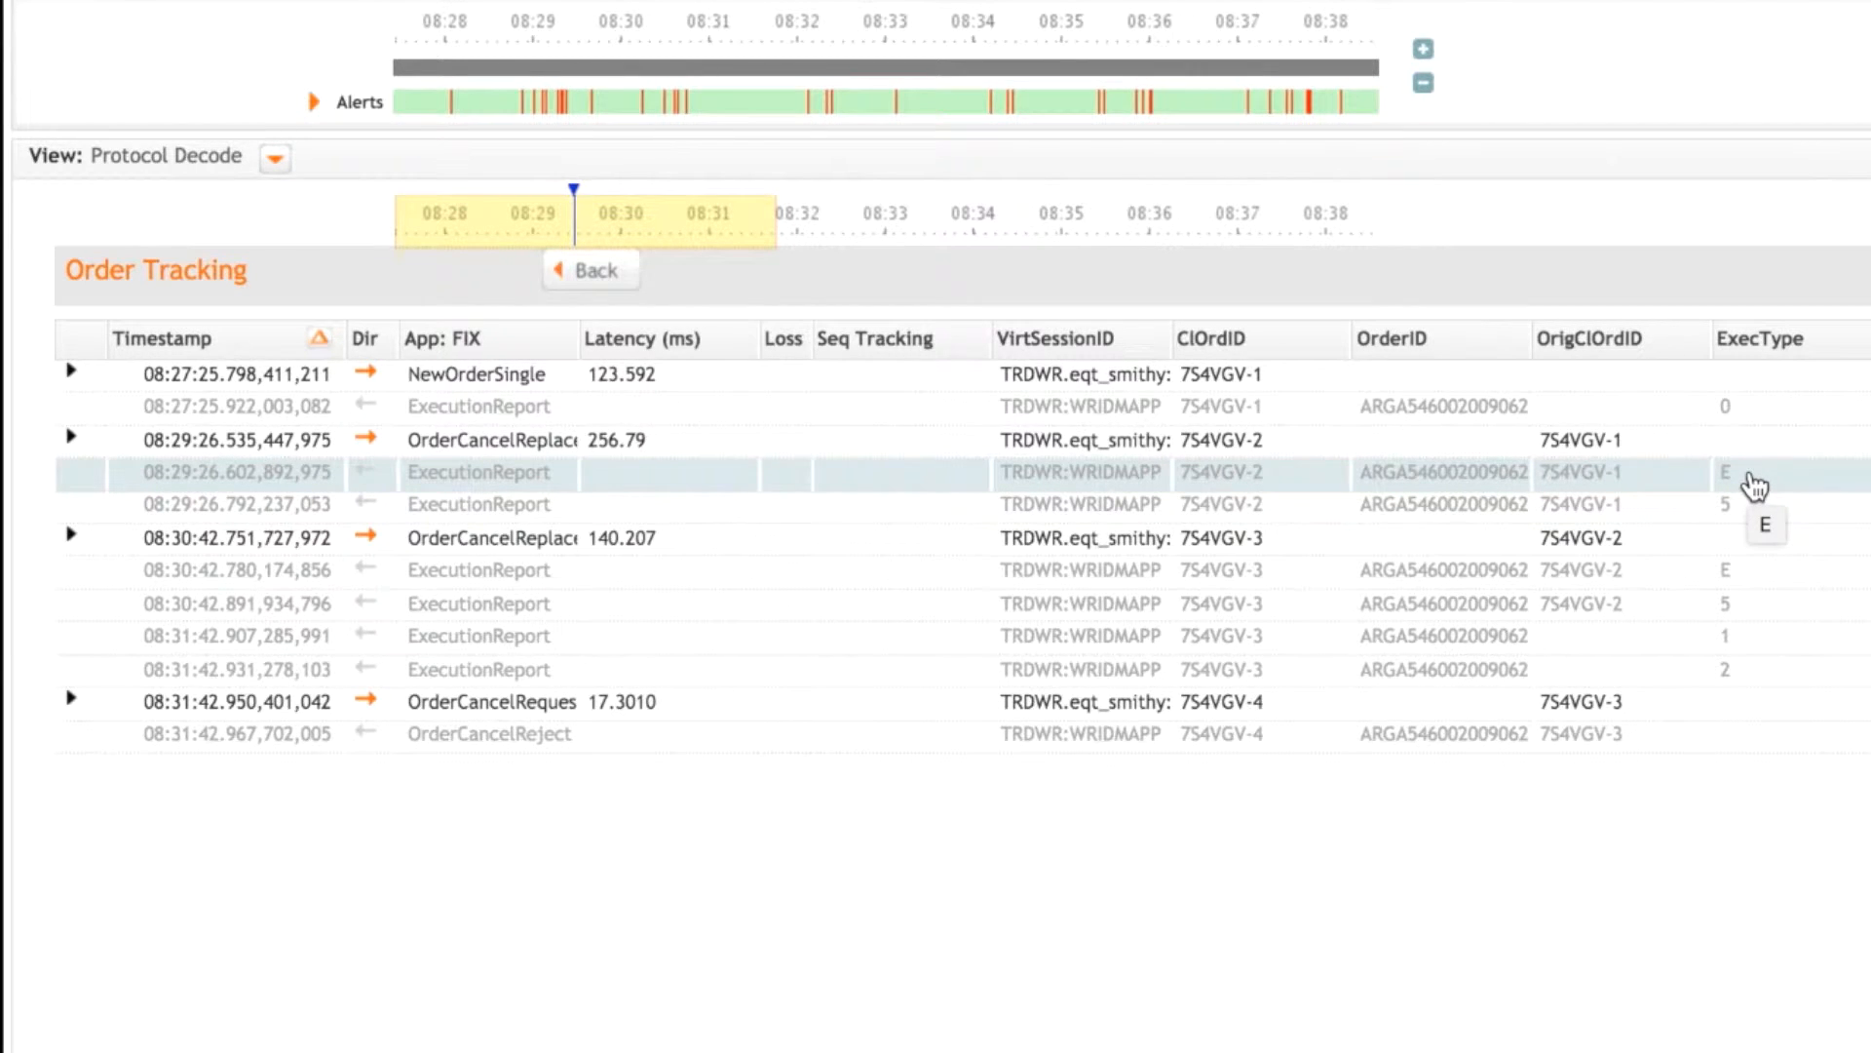
{"action": "mouse_move", "coordinate": [1609, 515]}
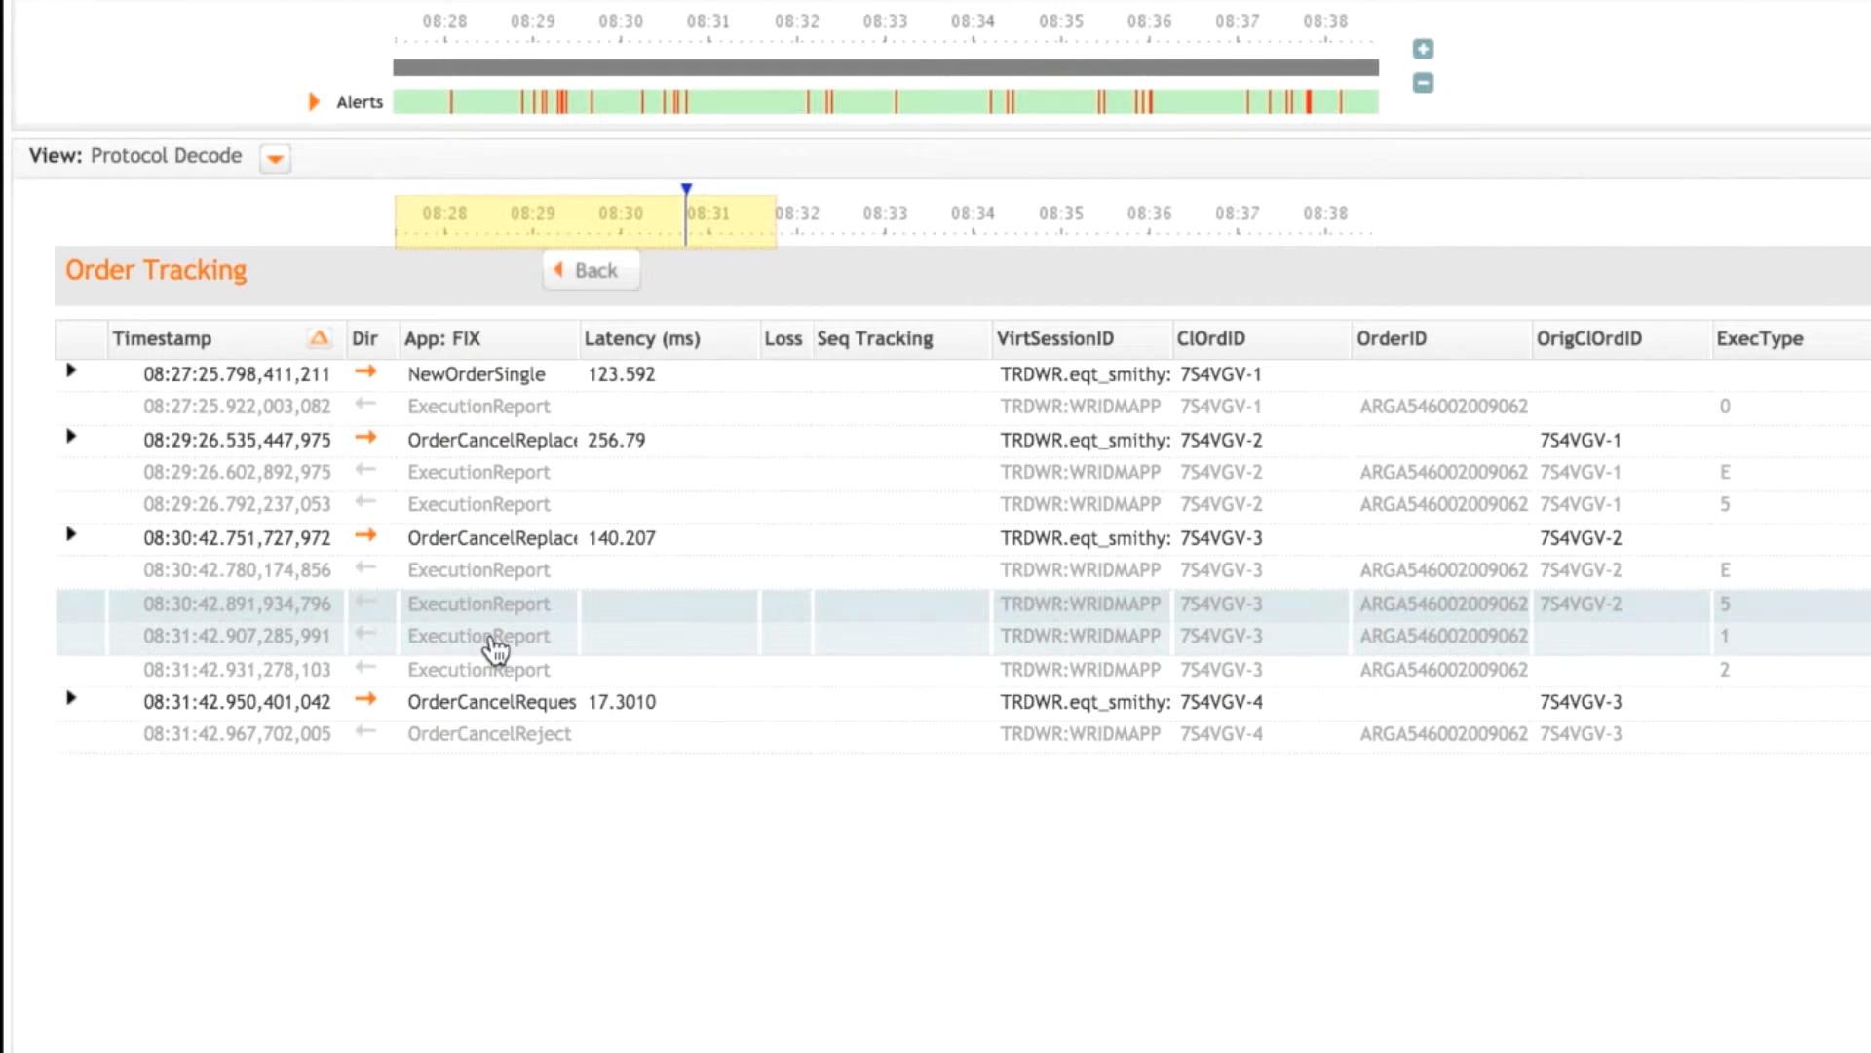
Show the decoded fields of 7S4VGV-3's partial-fill ExecutionReport at 08:31:42
{"action": "left_click", "coordinate": [478, 635]}
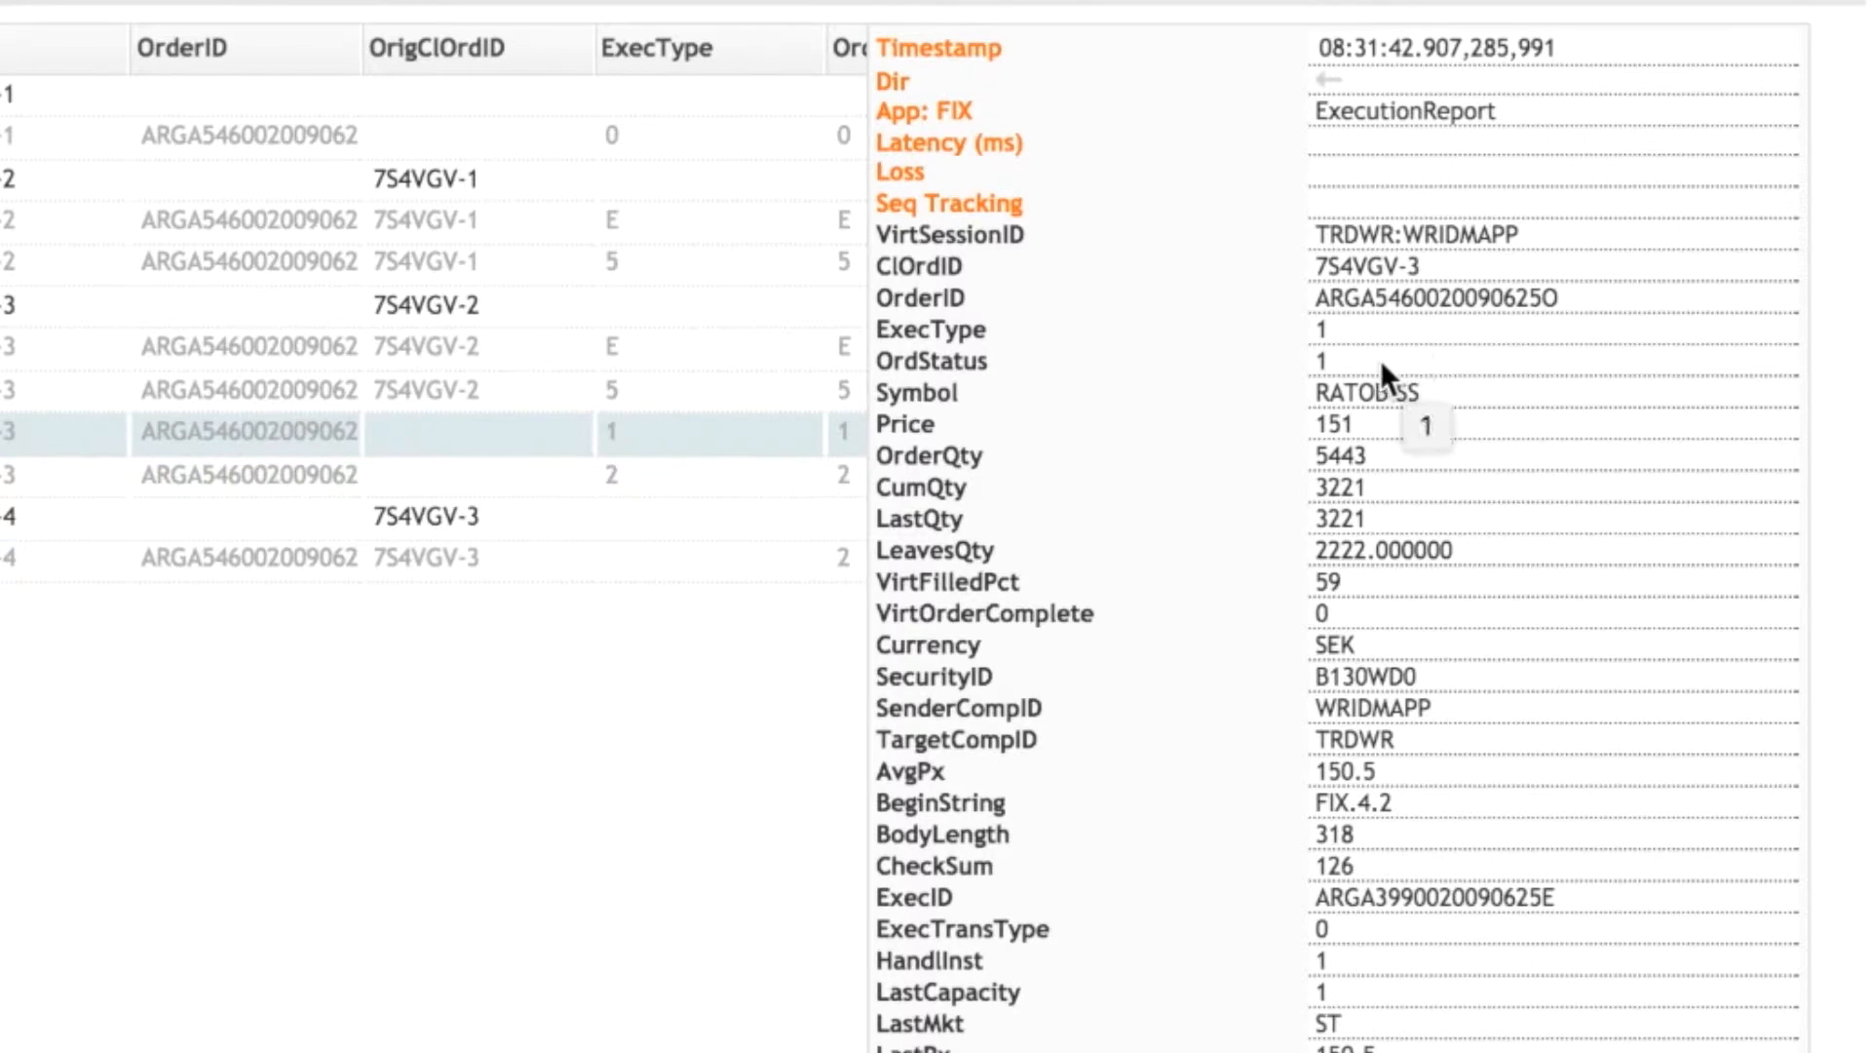
{"action": "mouse_move", "coordinate": [1421, 477]}
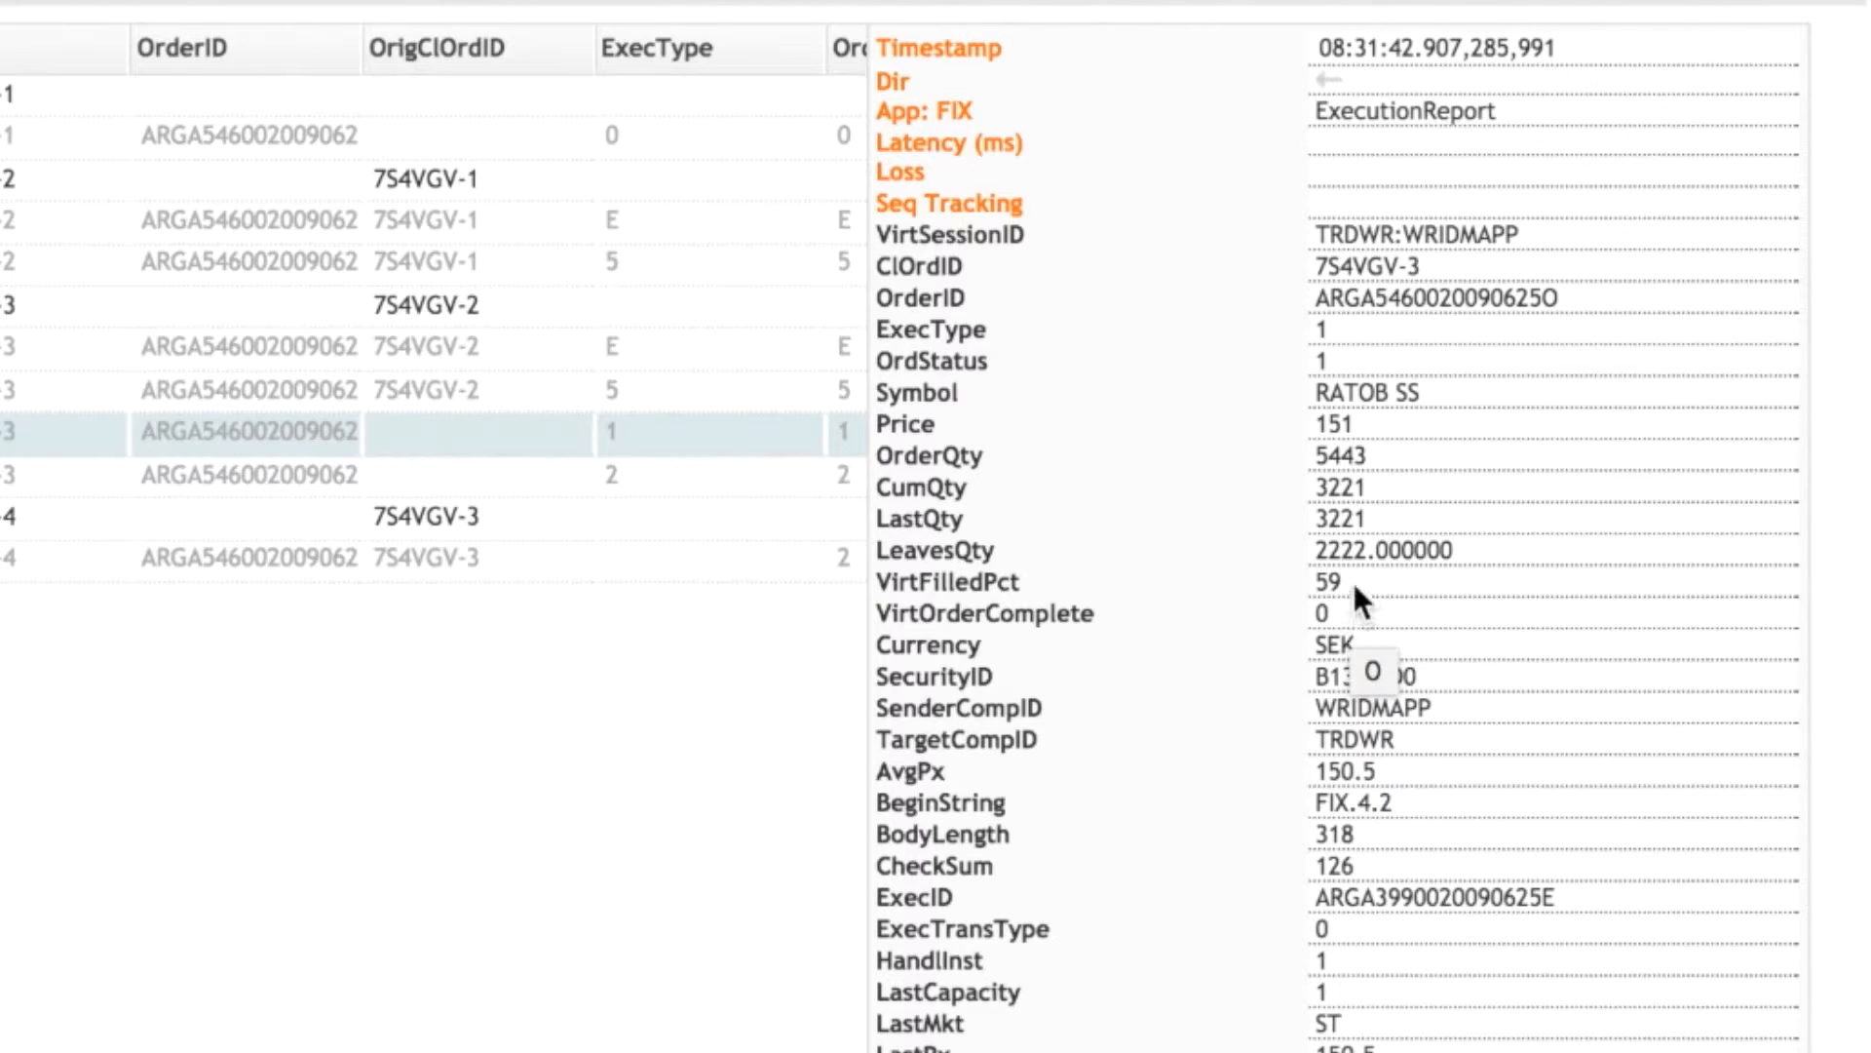
{"action": "mouse_move", "coordinate": [1358, 585]}
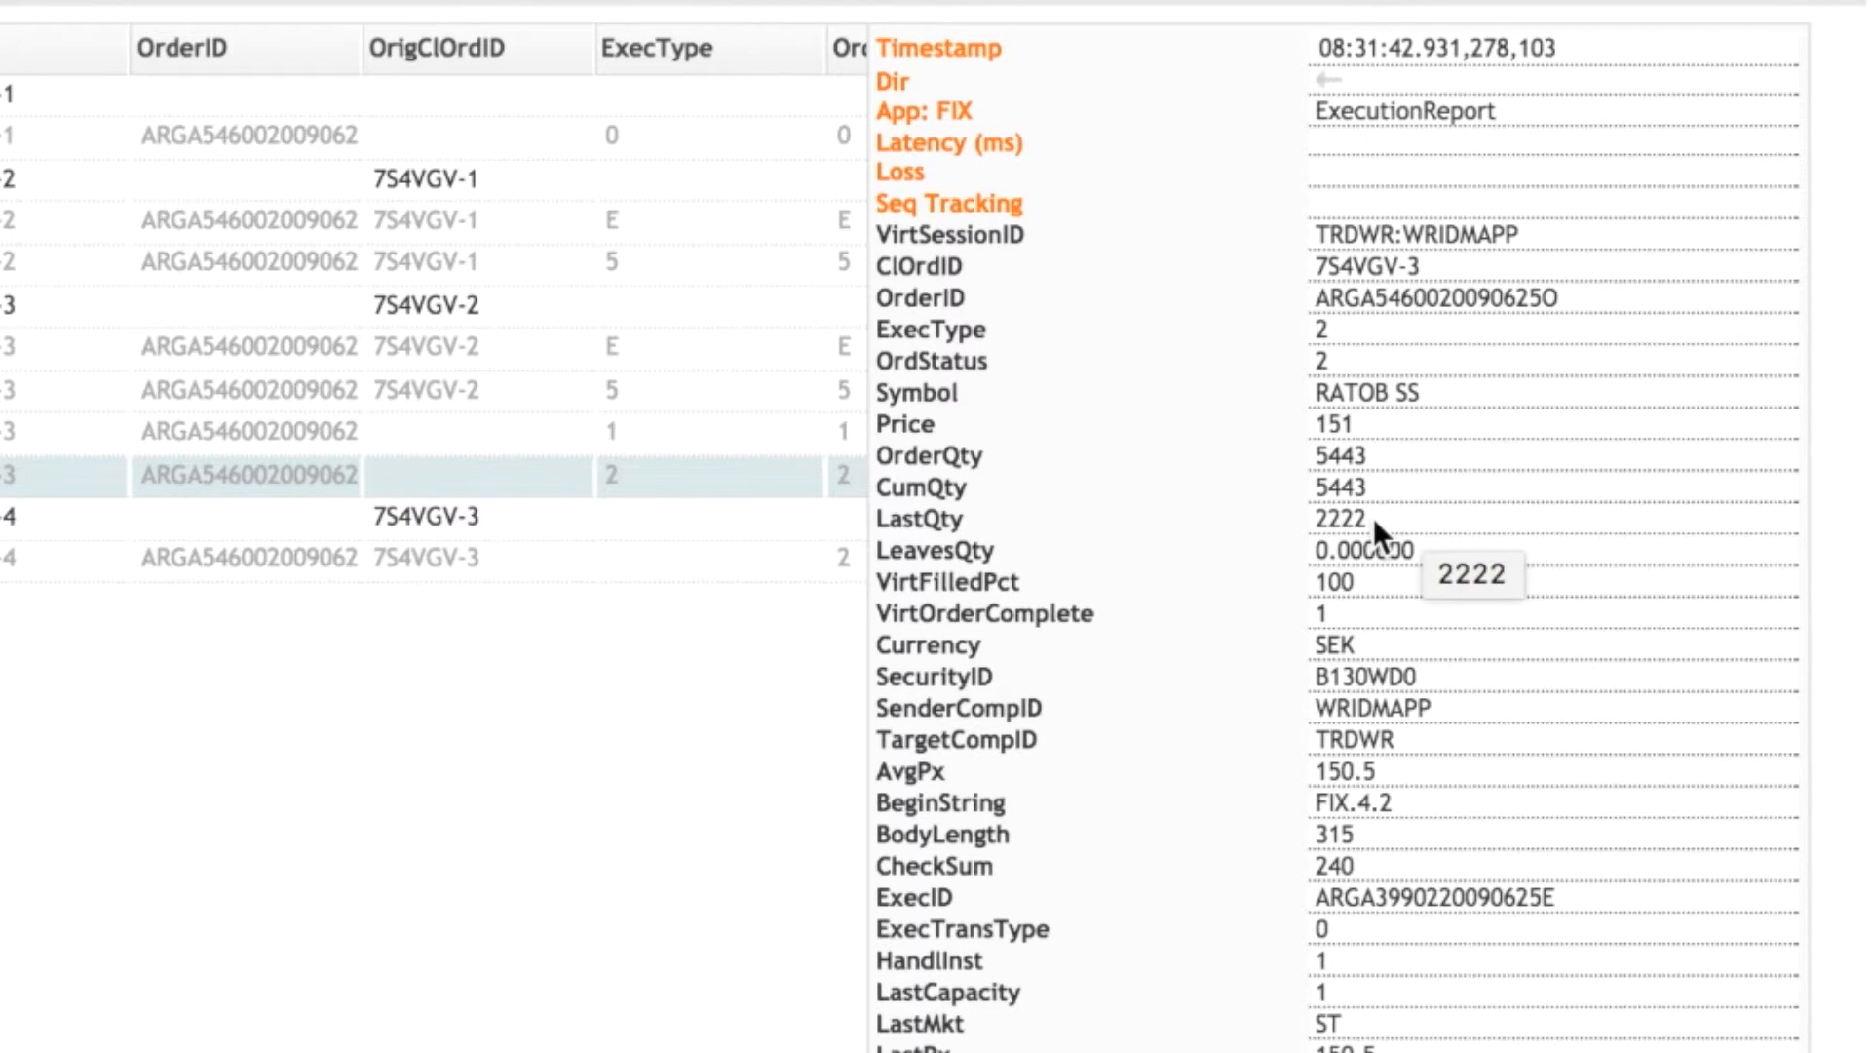
{"action": "mouse_move", "coordinate": [1444, 562]}
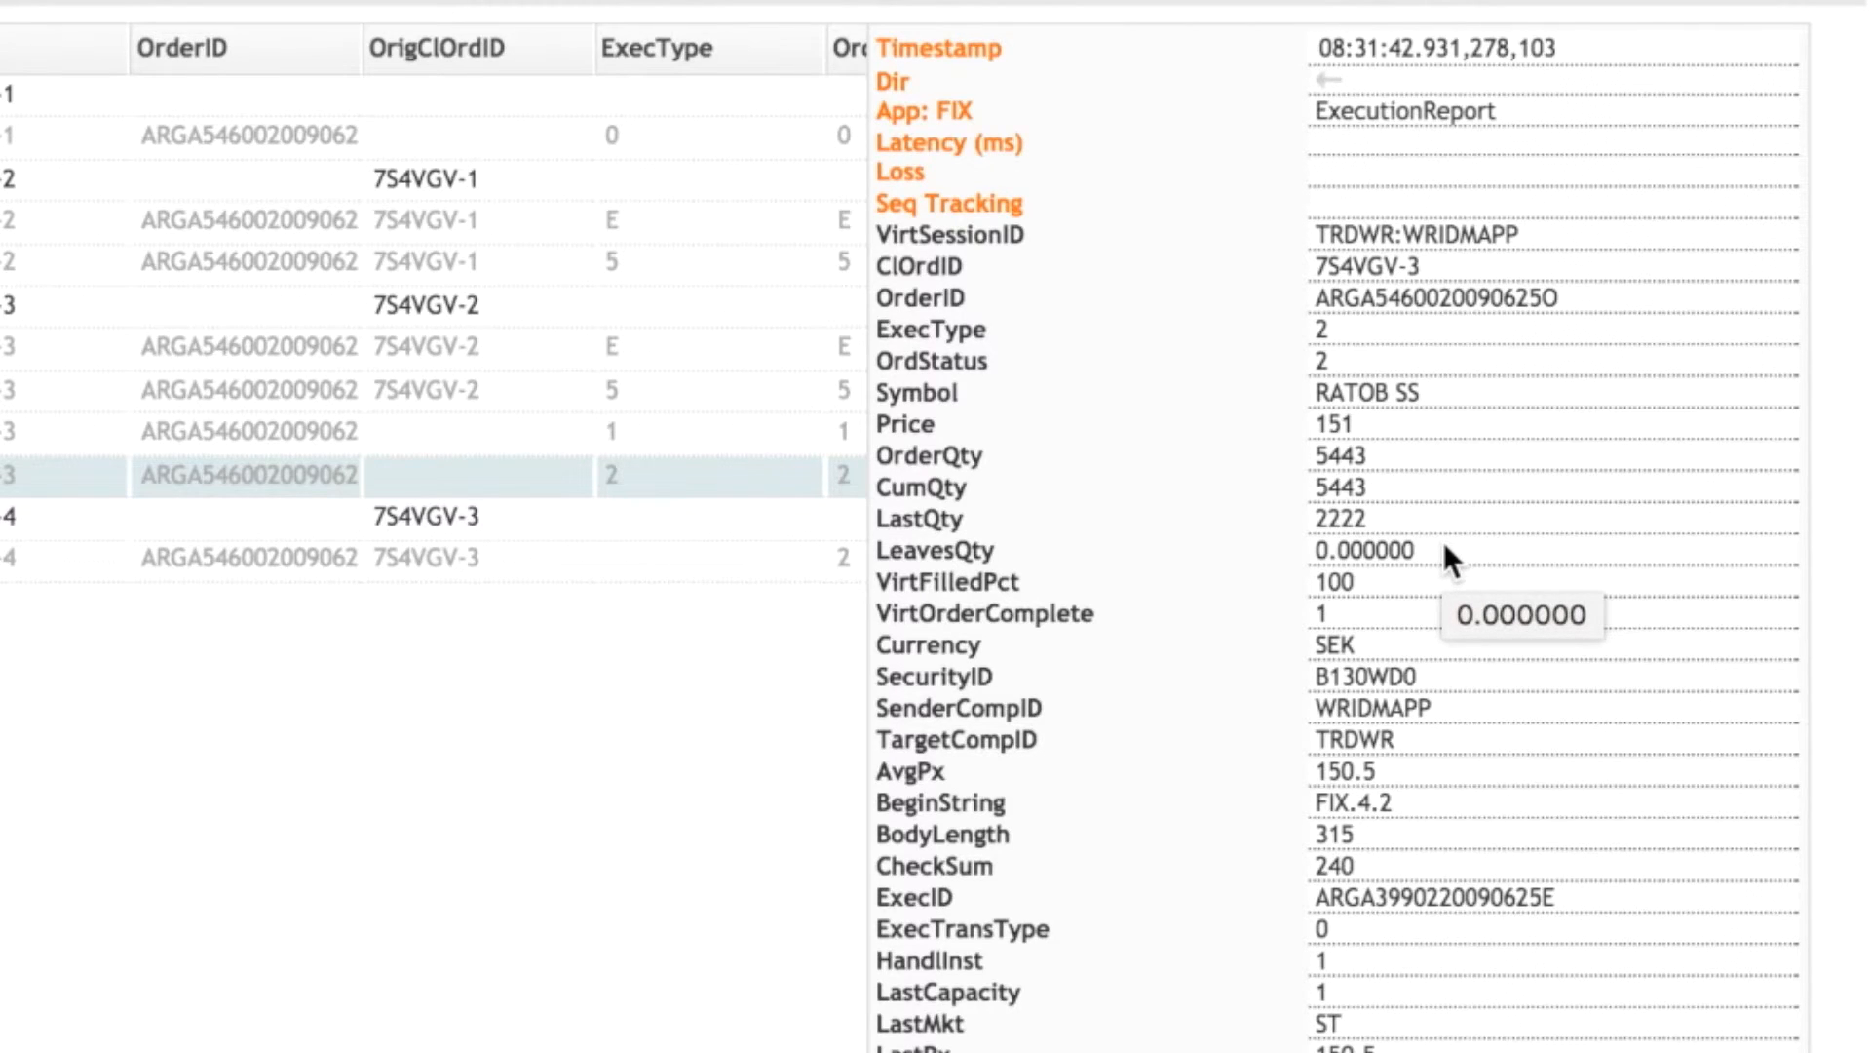
{"action": "mouse_move", "coordinate": [1406, 603]}
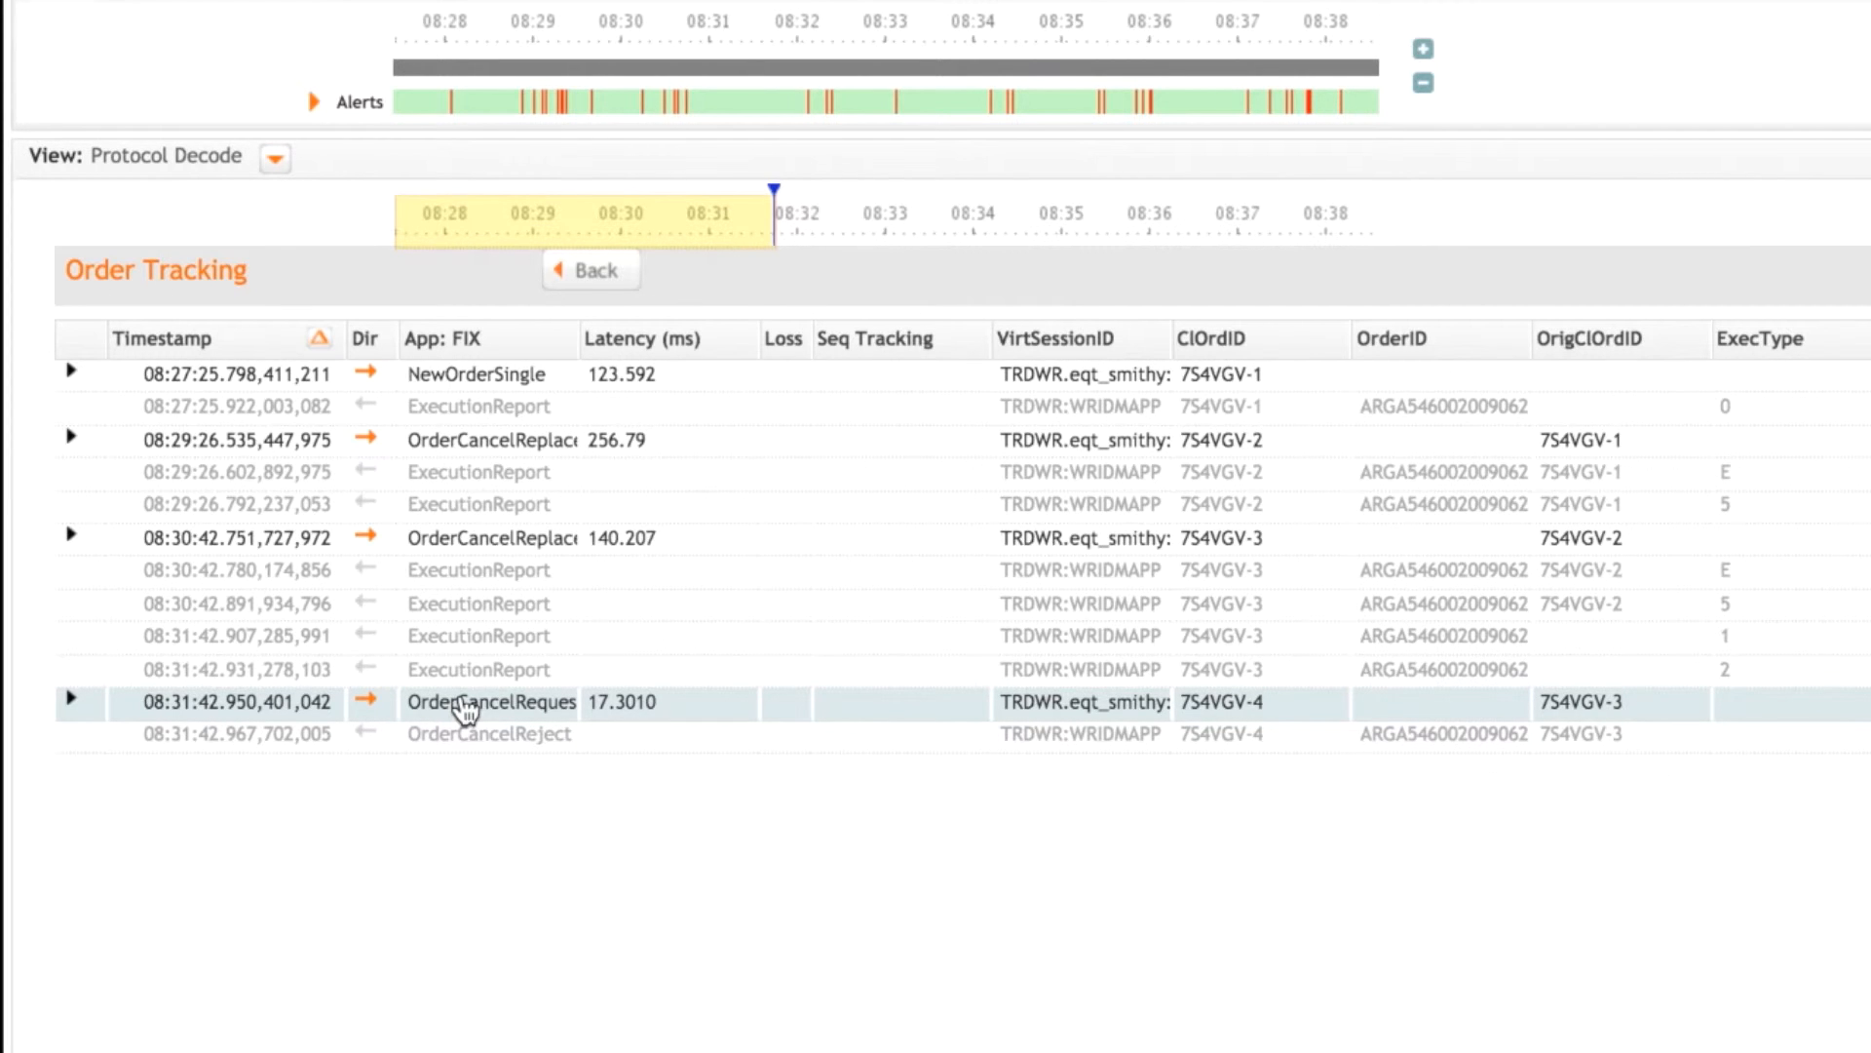
{"action": "mouse_move", "coordinate": [1313, 973]}
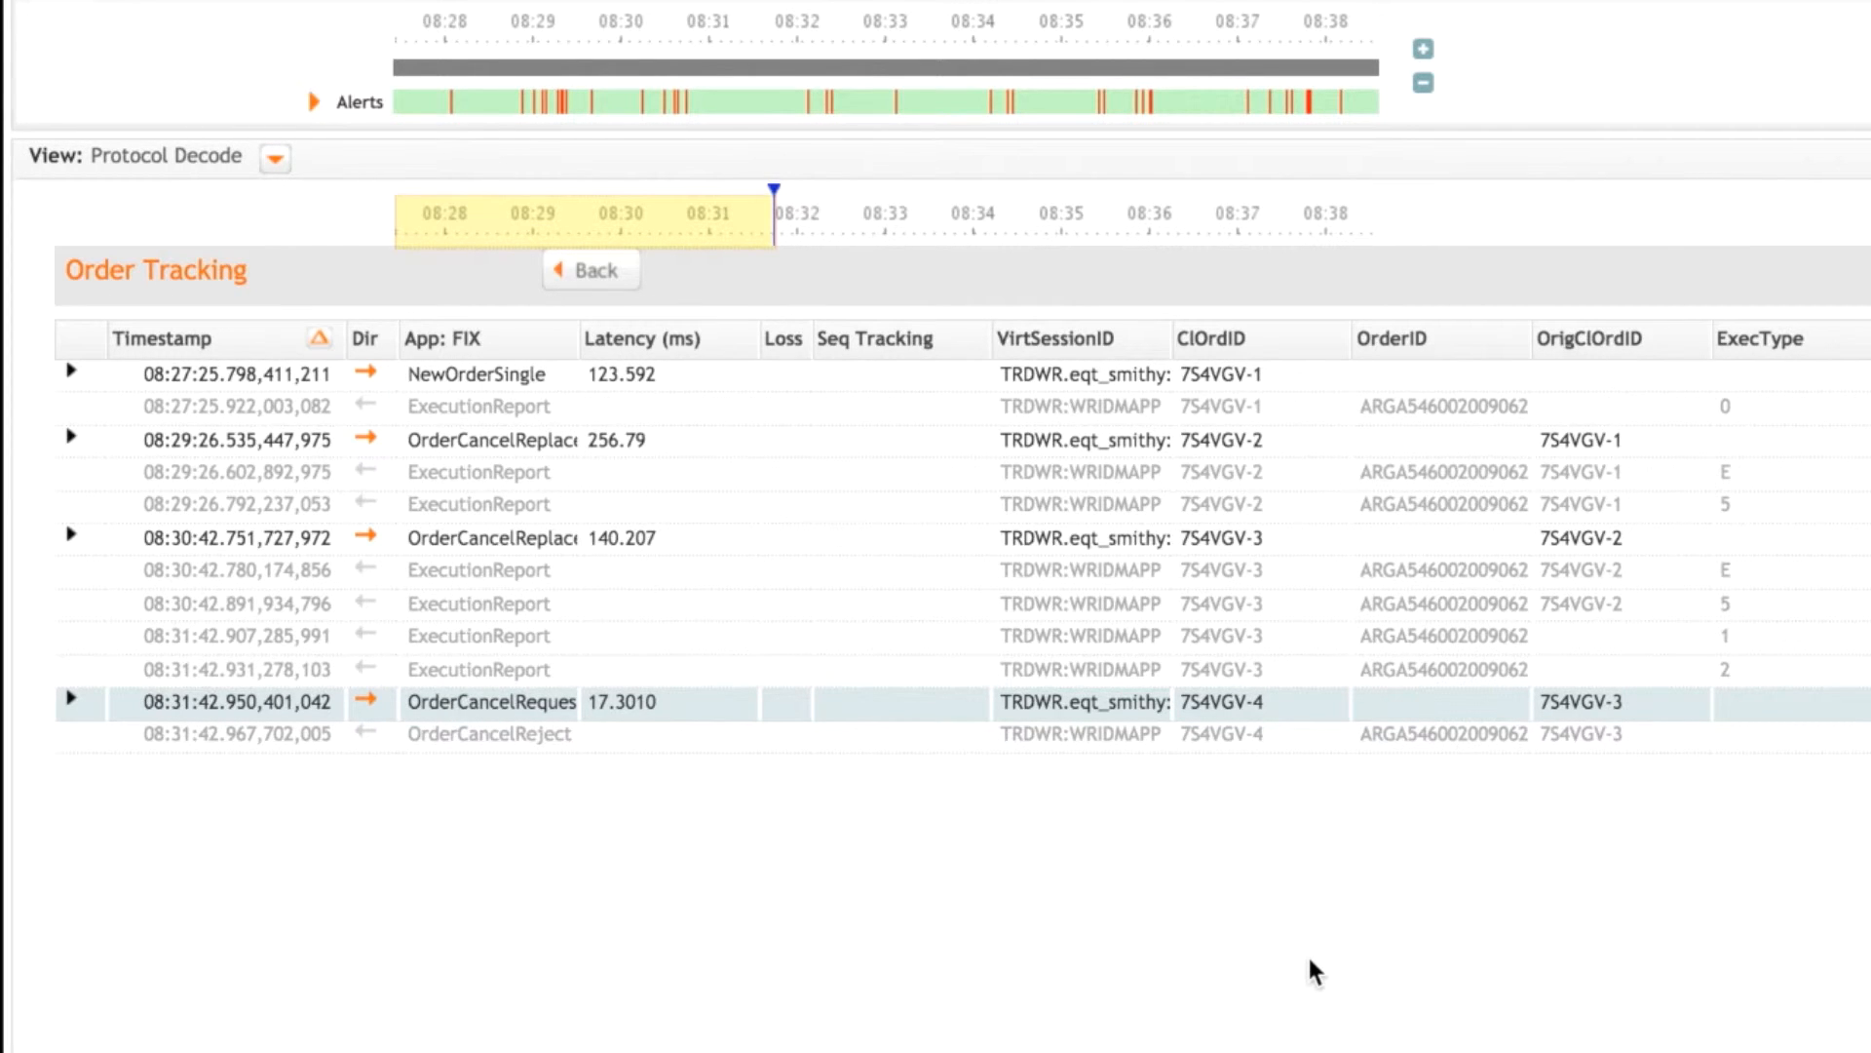
Show the 7S4VGV-4 OrderCancelReject's decoded fields in the details panel
{"action": "left_click", "coordinate": [489, 733]}
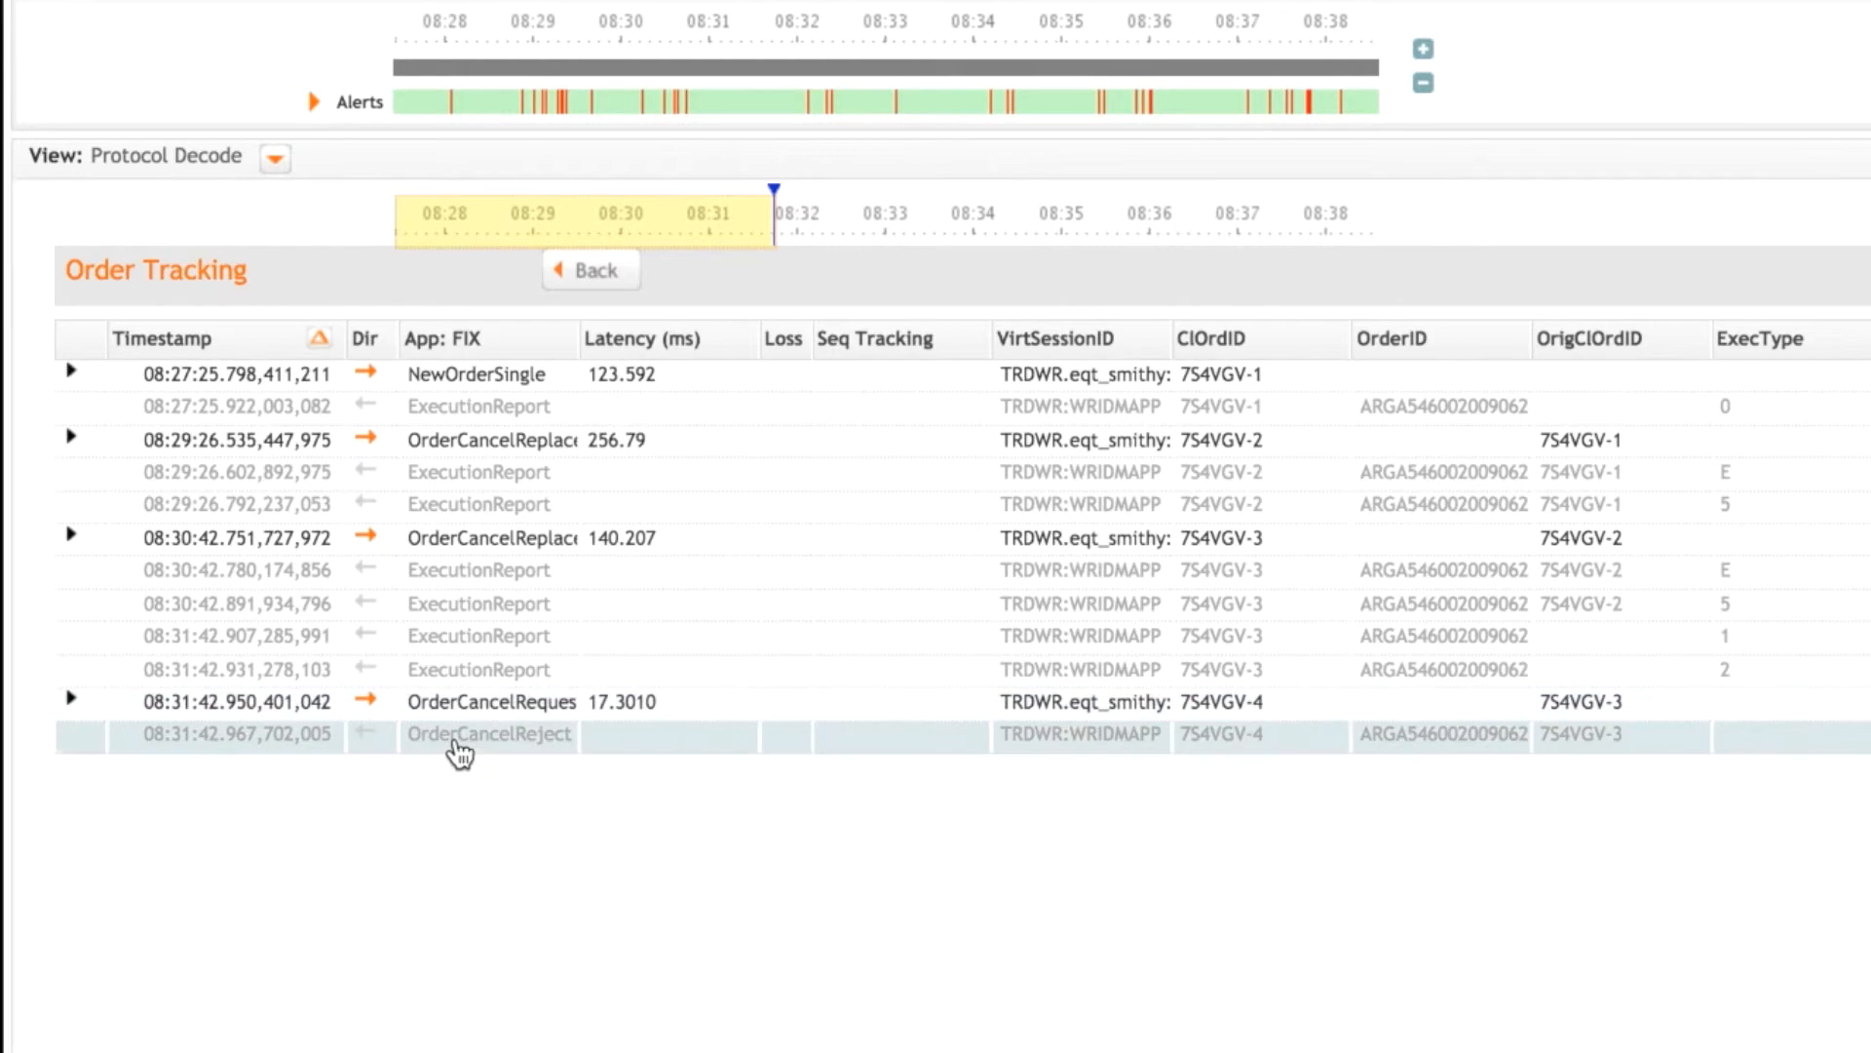
{"action": "left_click", "coordinate": [490, 733]}
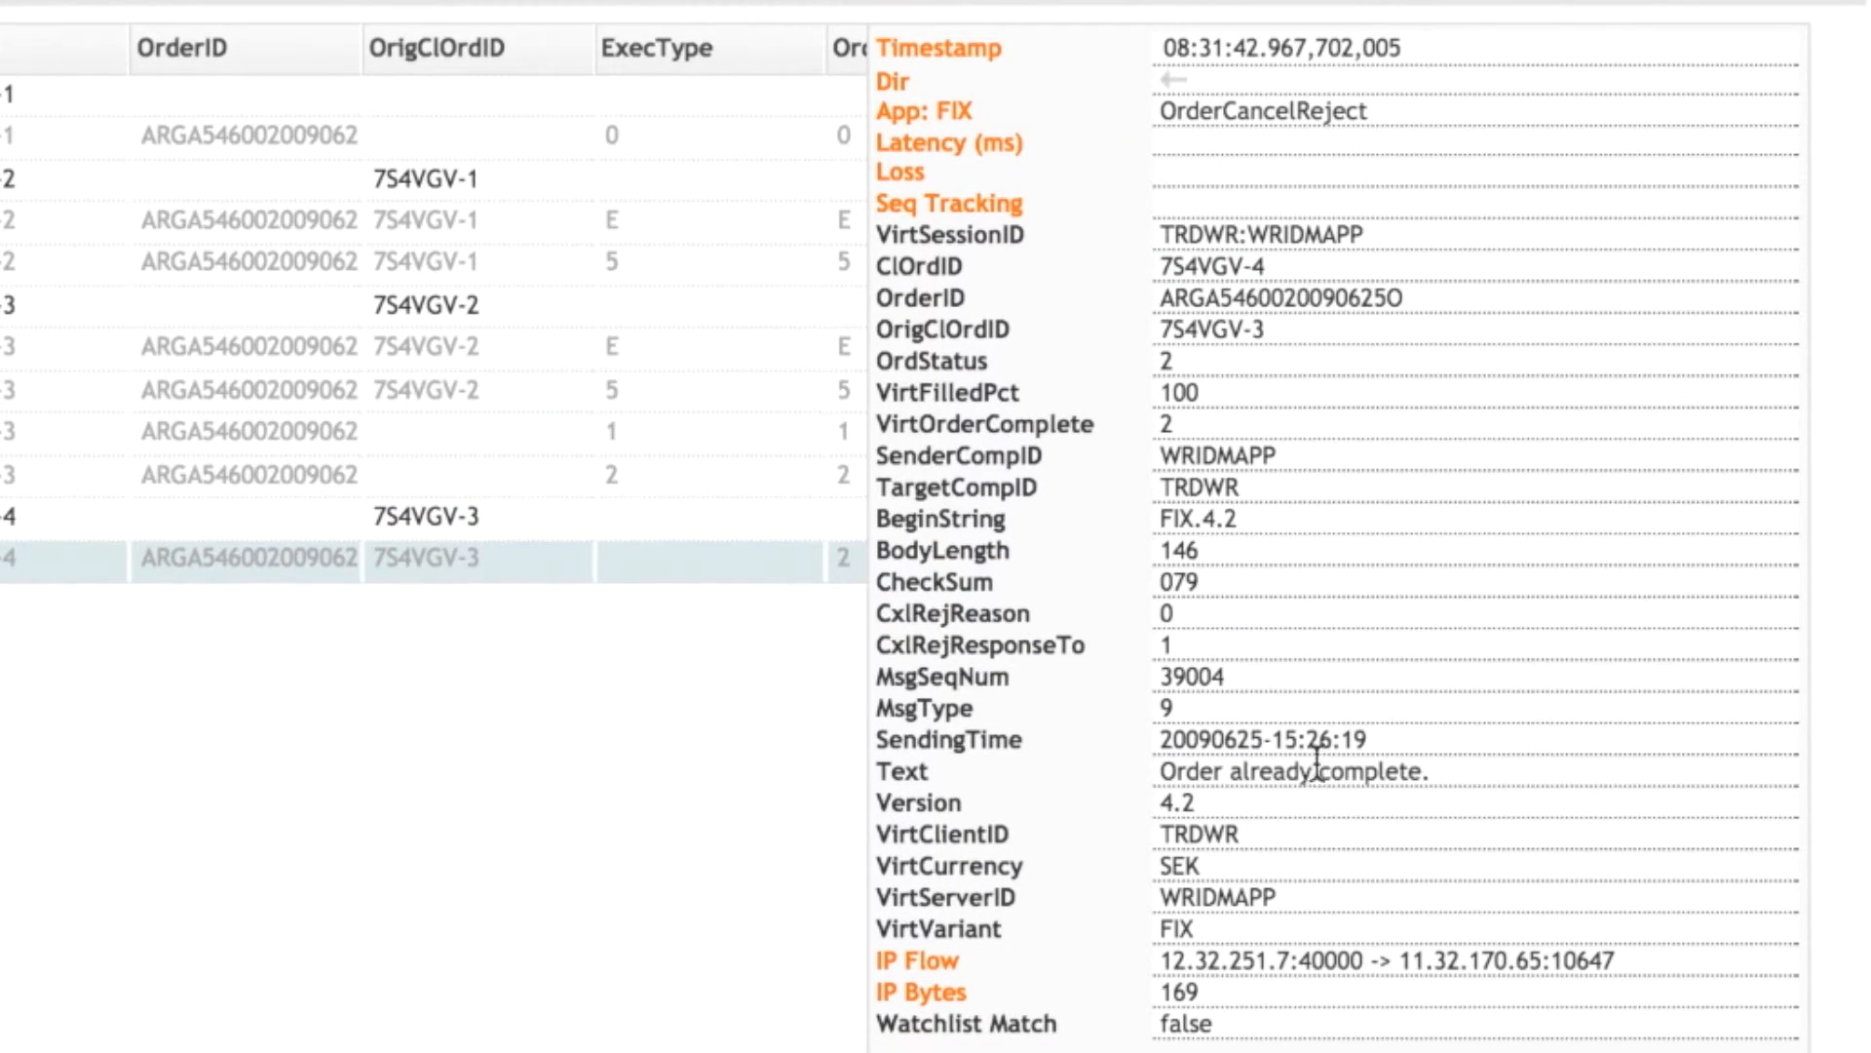
{"action": "mouse_move", "coordinate": [1313, 771]}
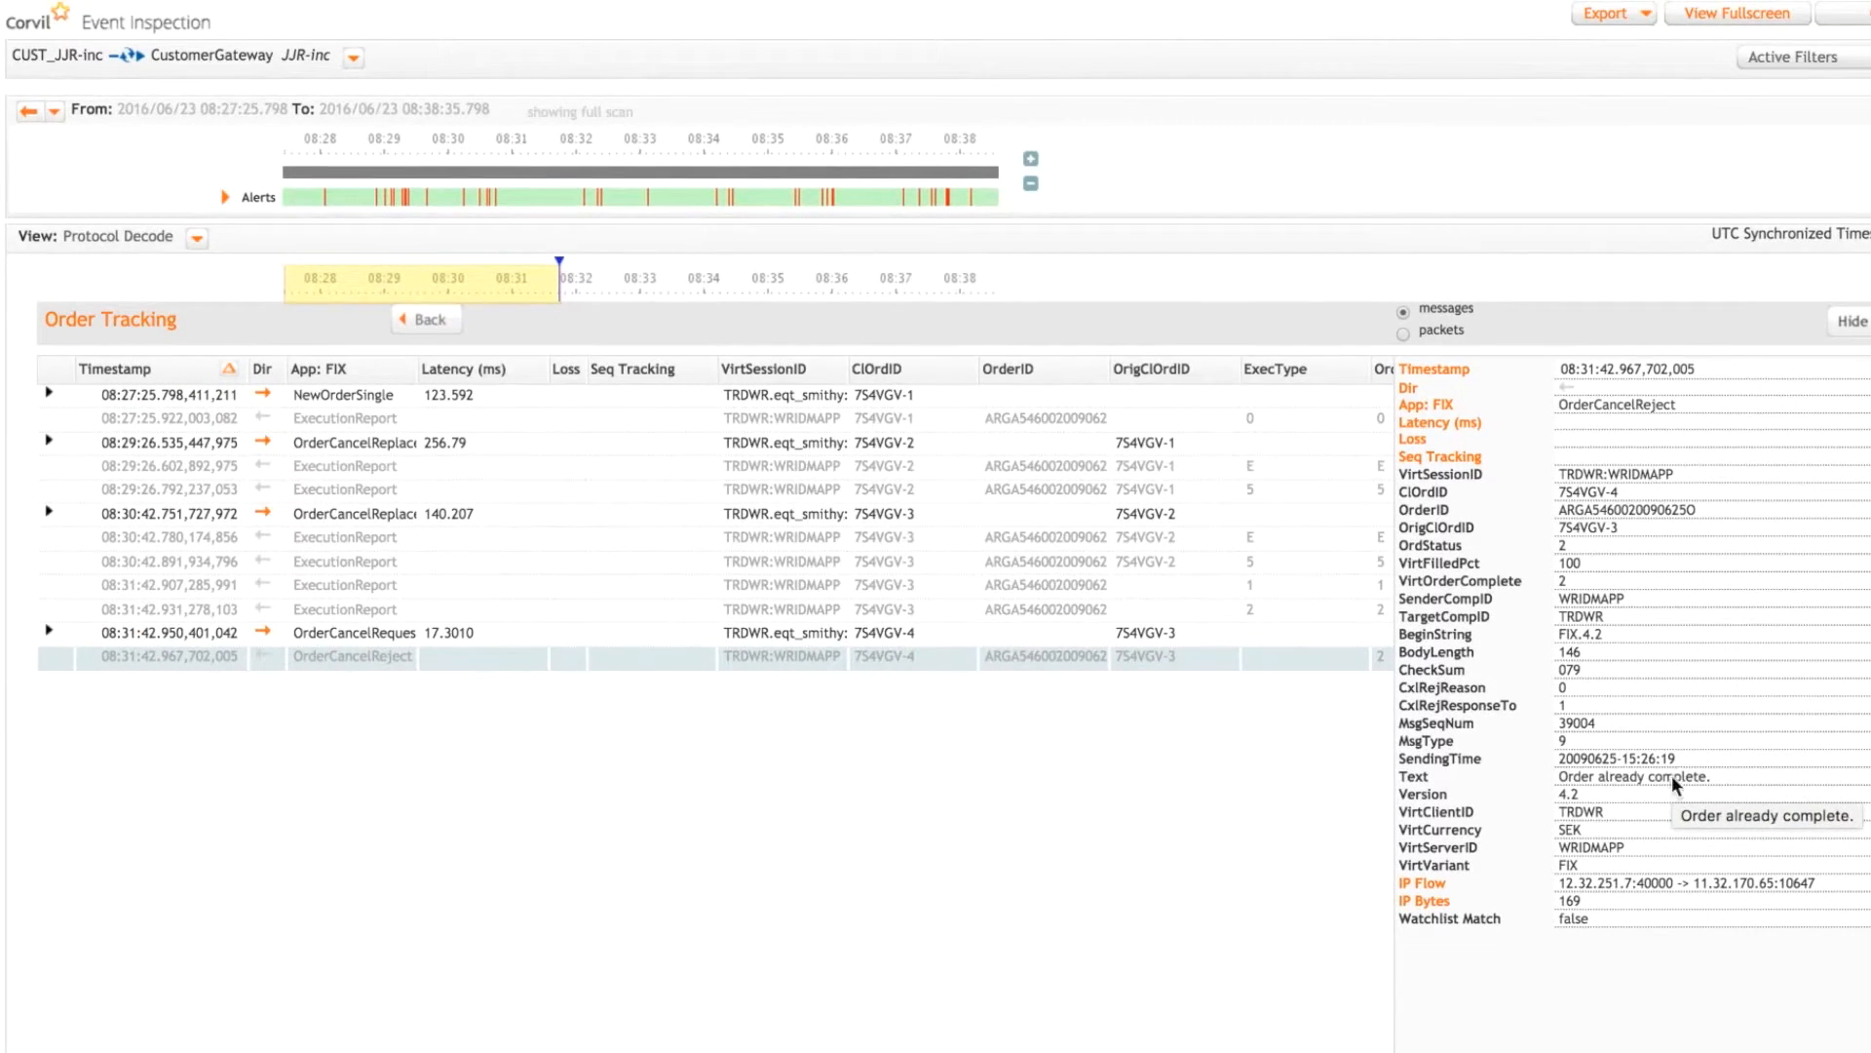
{"action": "mouse_move", "coordinate": [1670, 784]}
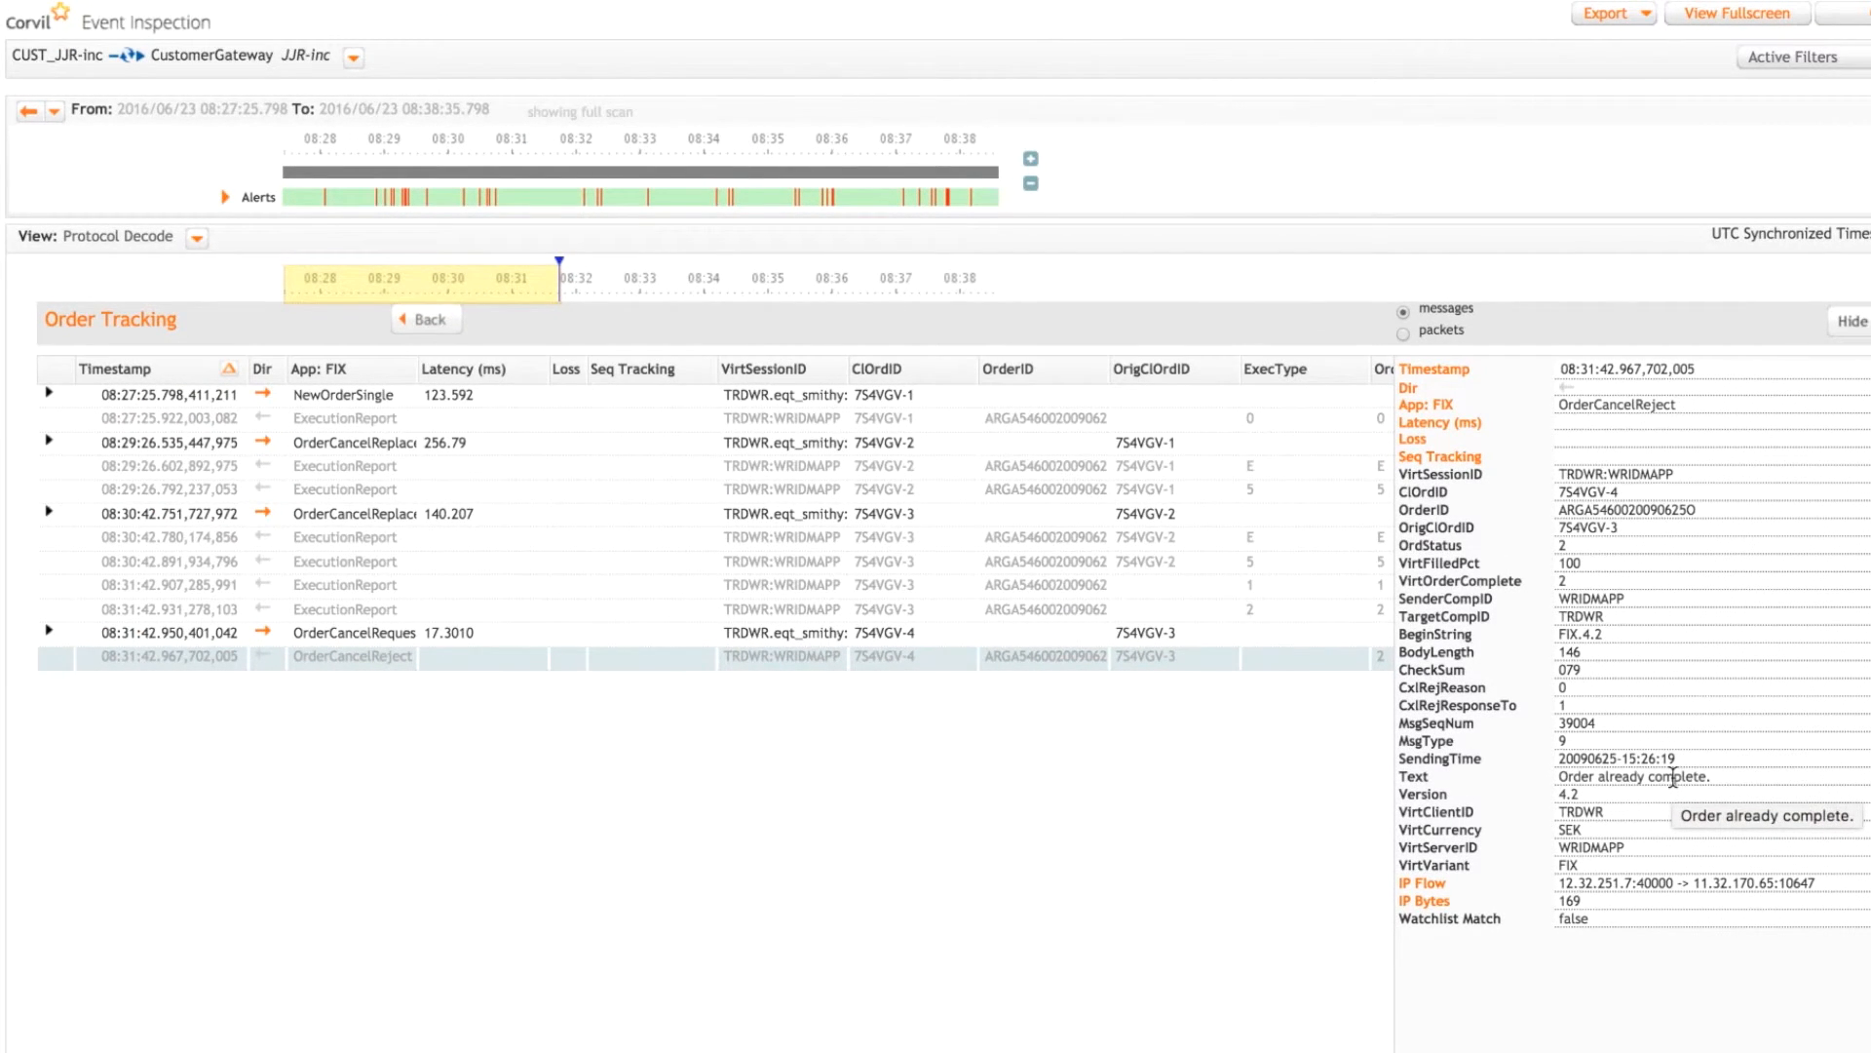